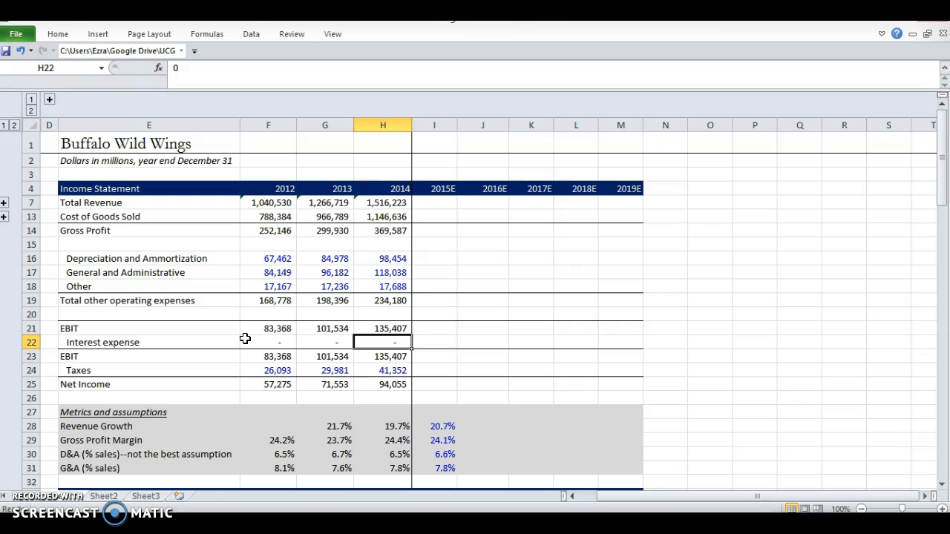
Review the 2015E–2019E year headers and the historical total revenue formulas
click(433, 202)
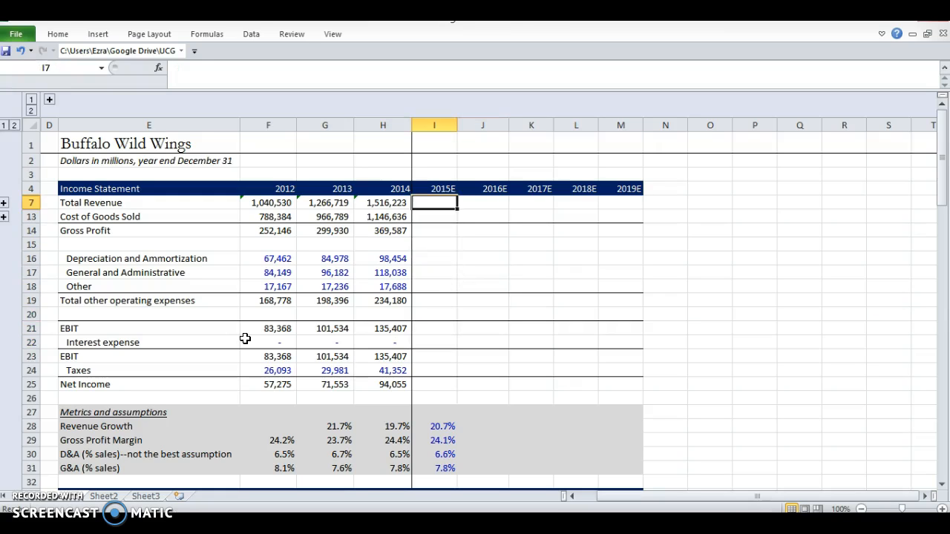
drag(433, 189, 621, 189)
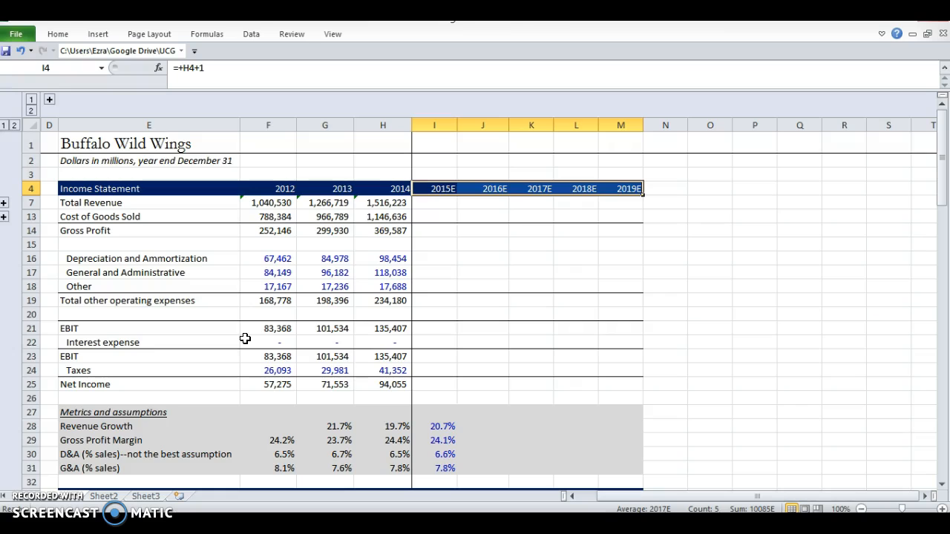
click(621, 187)
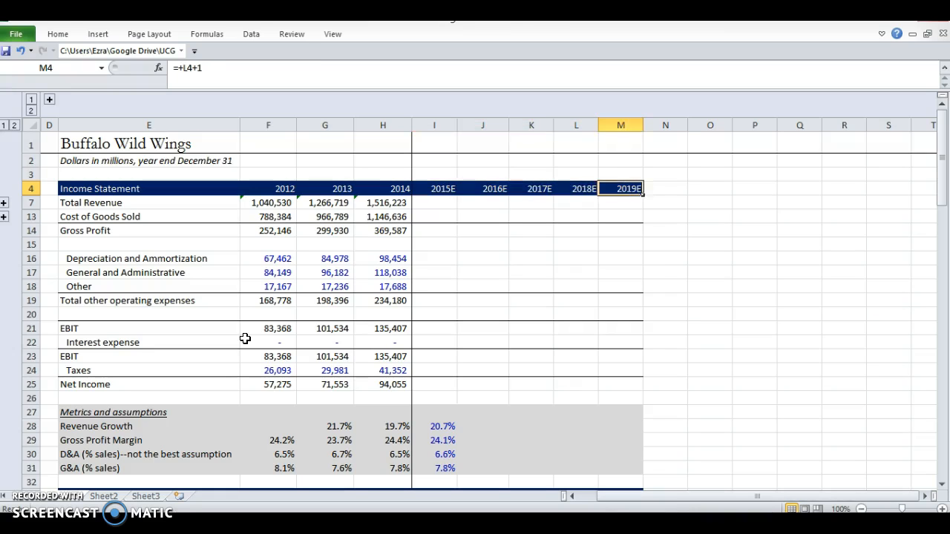
click(620, 124)
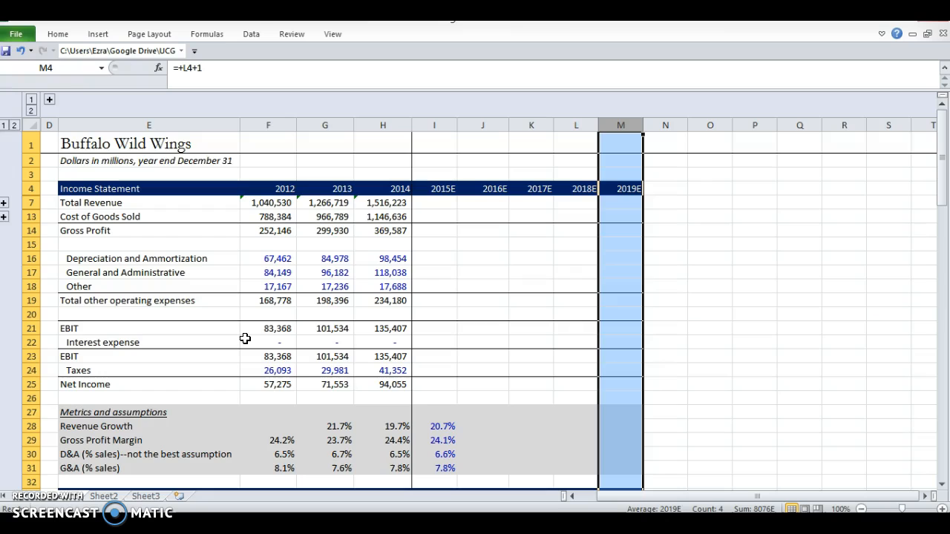
click(575, 187)
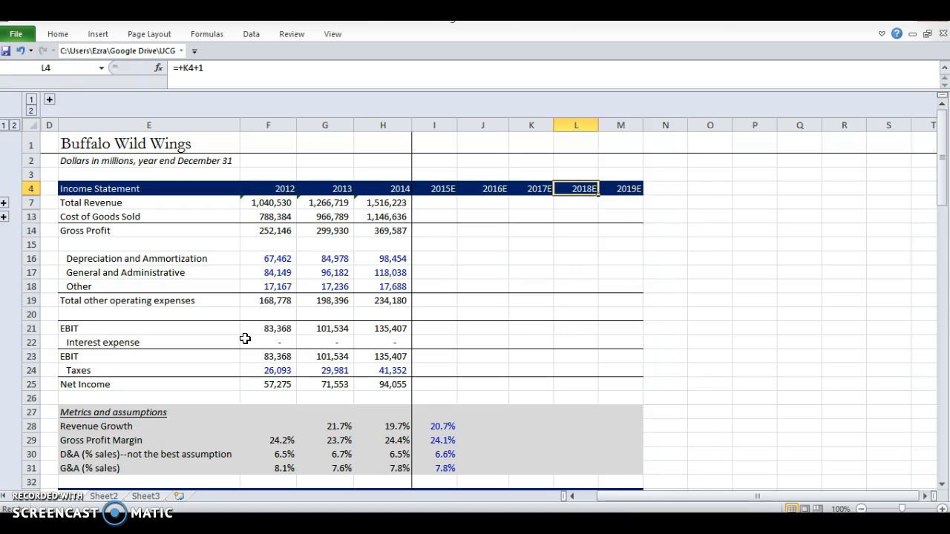
click(433, 187)
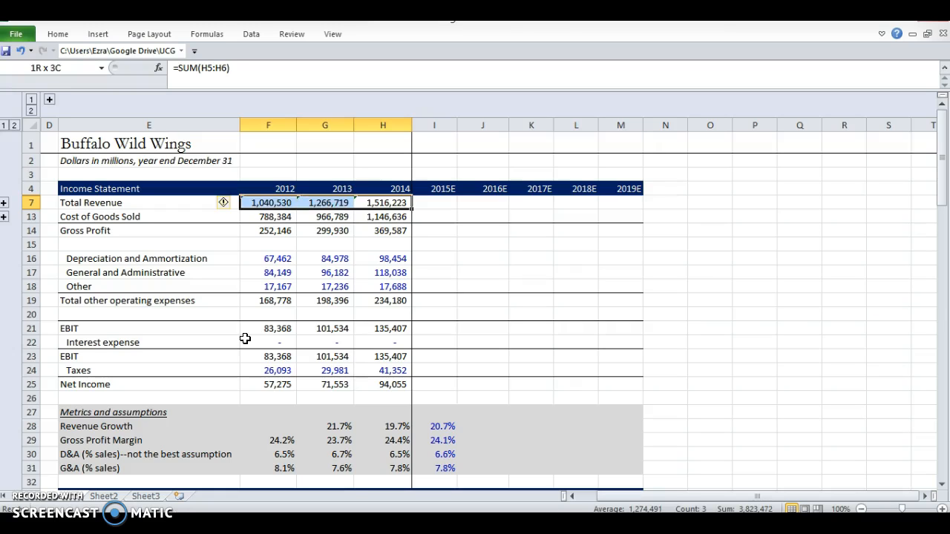
click(383, 201)
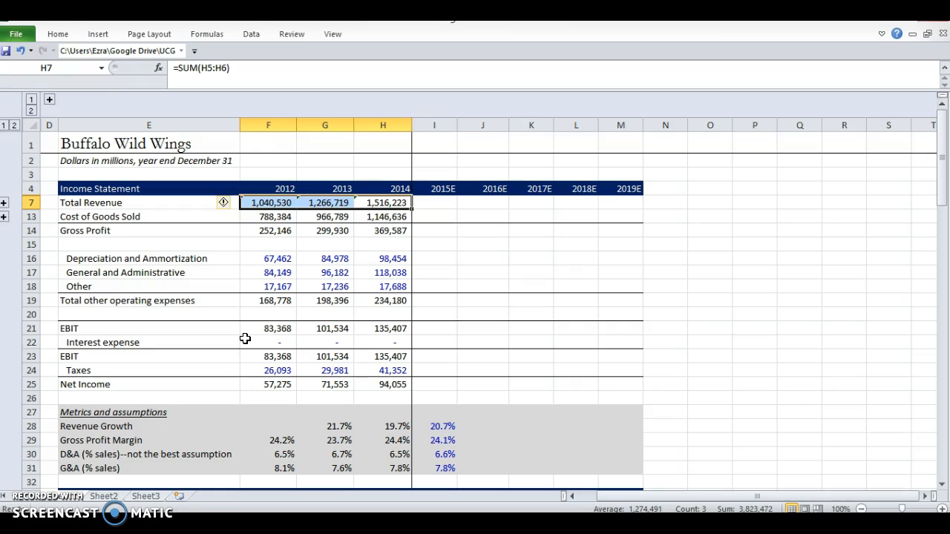
click(324, 201)
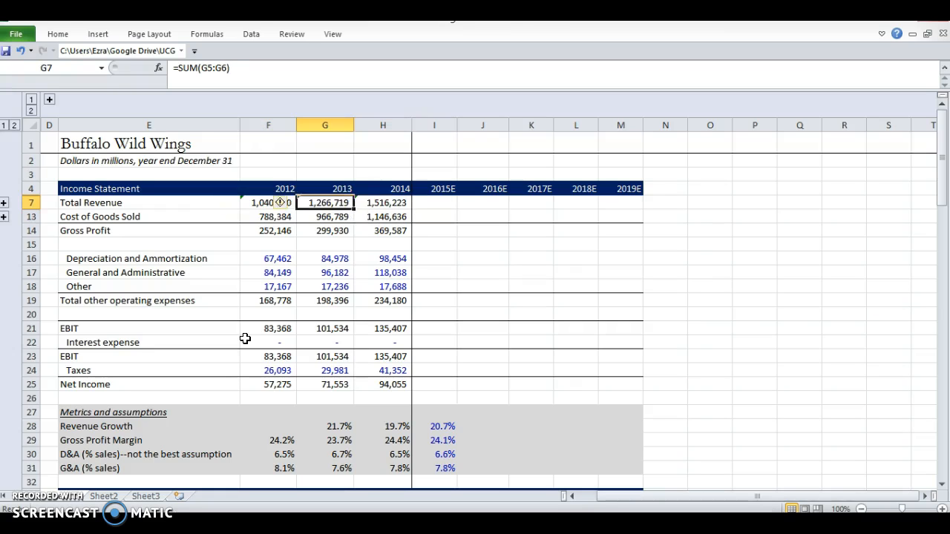
Review the historical revenue growth, gross margin, D&A and G&A percentage formulas
click(49, 426)
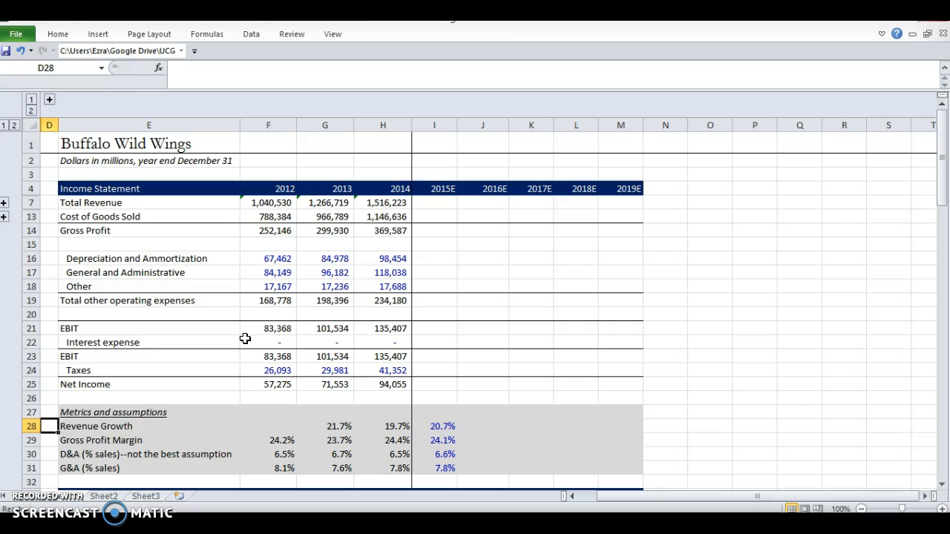
click(338, 426)
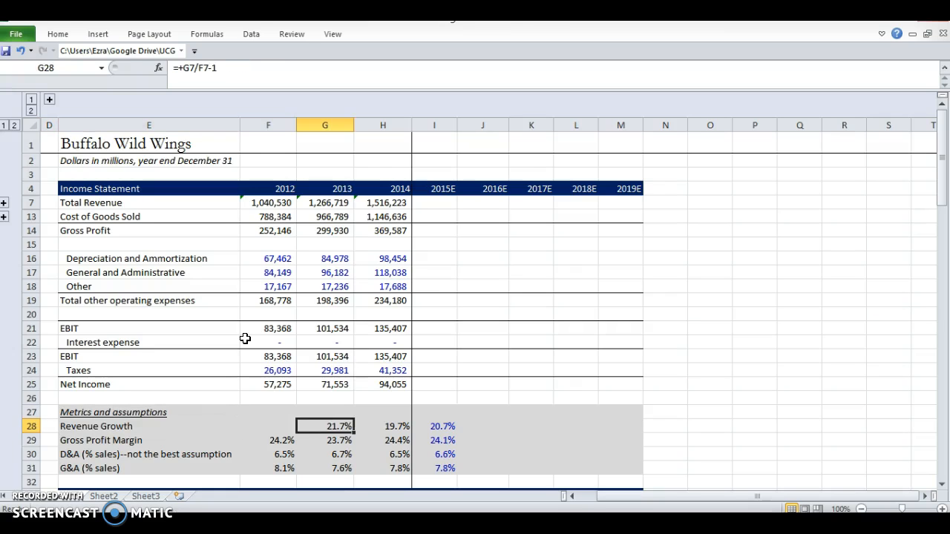
double_click(324, 426)
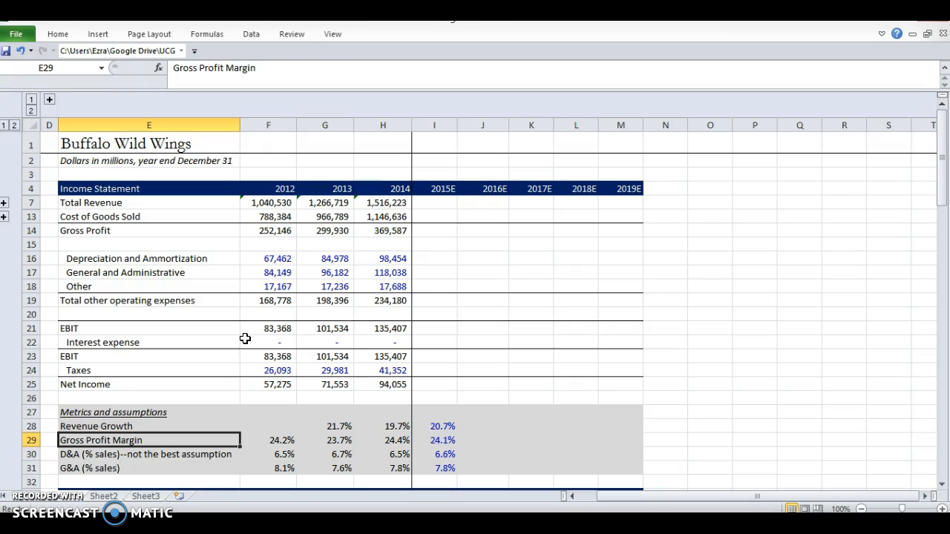
click(267, 439)
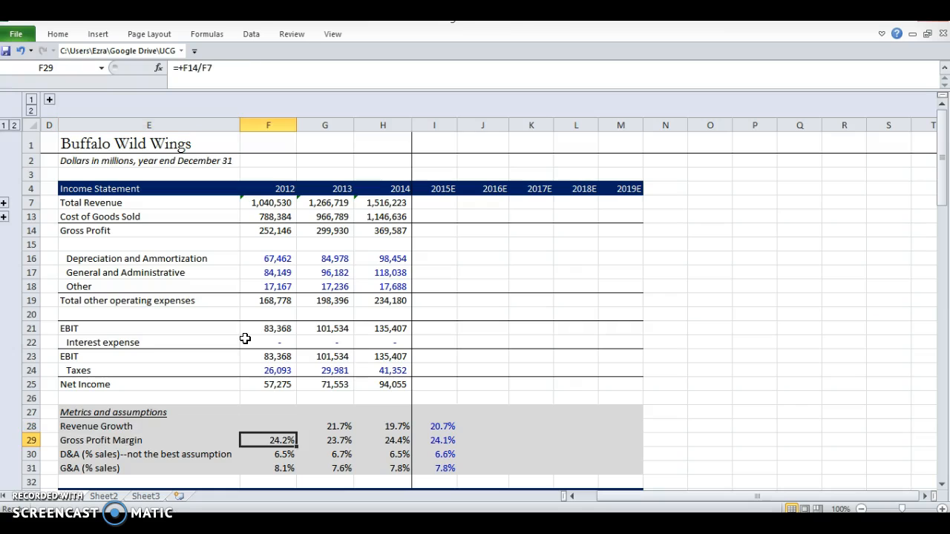
click(149, 426)
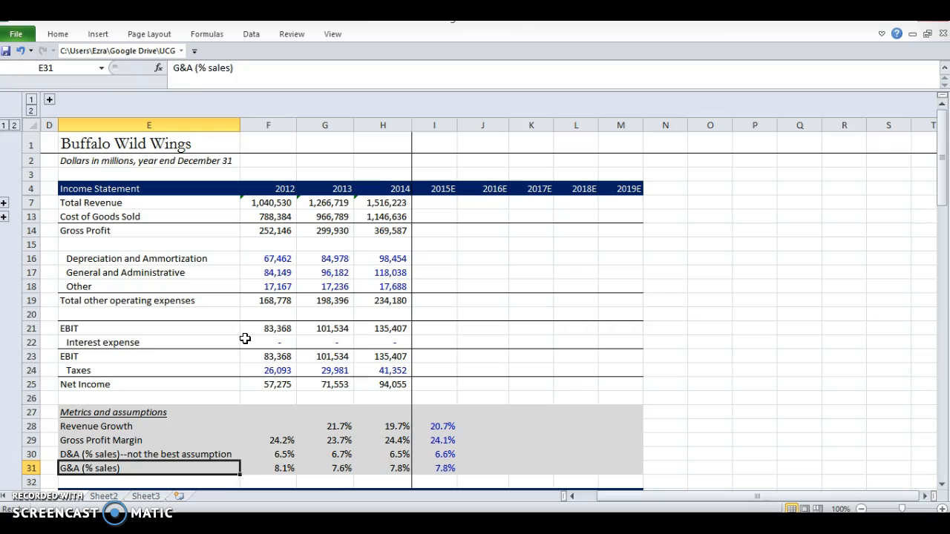
click(267, 469)
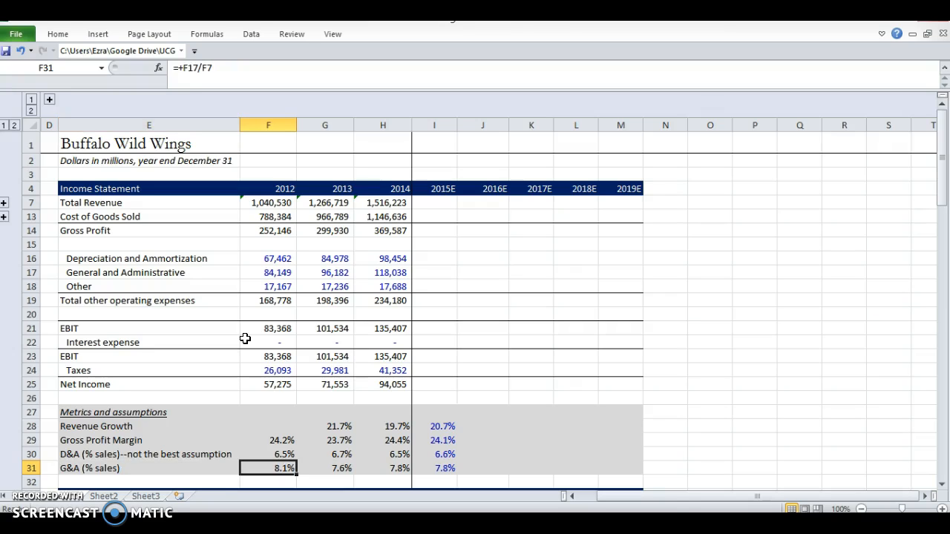
click(323, 469)
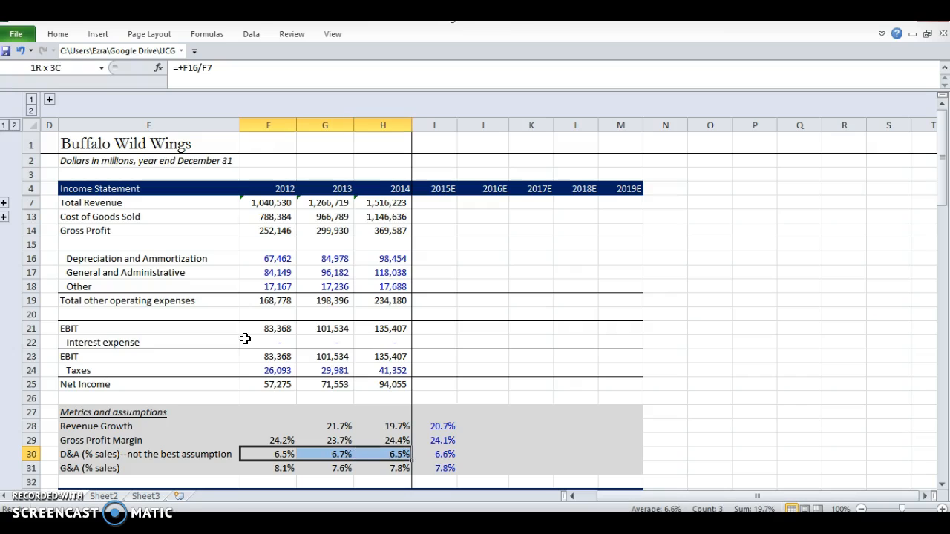
click(267, 440)
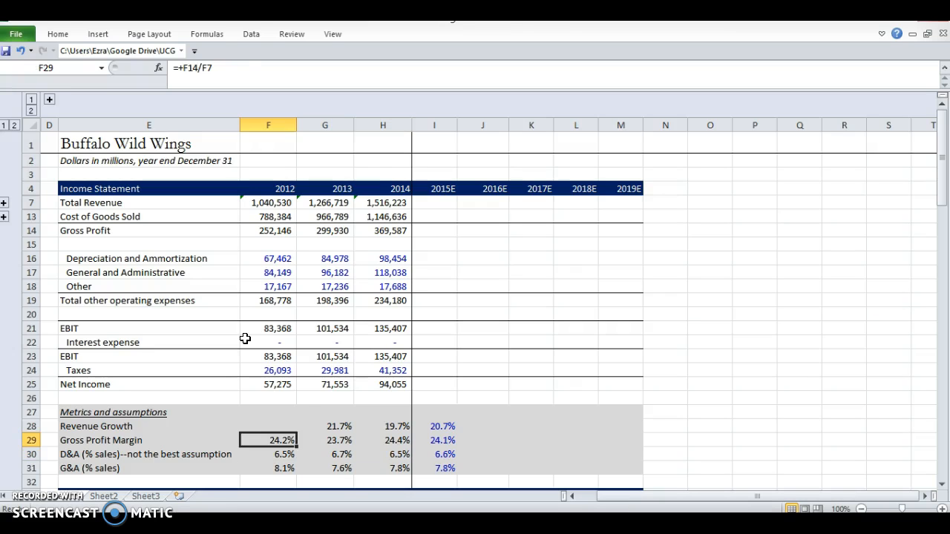
drag(267, 439, 383, 439)
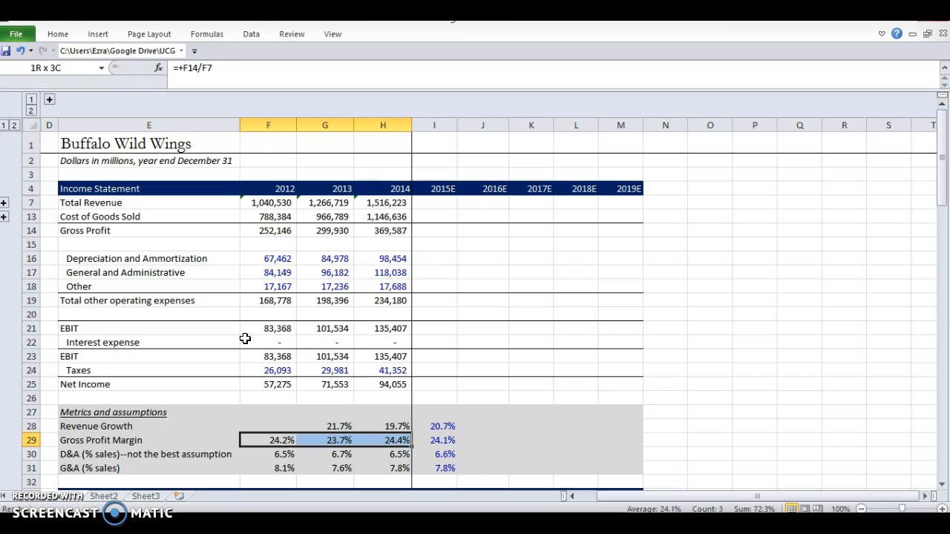
click(267, 426)
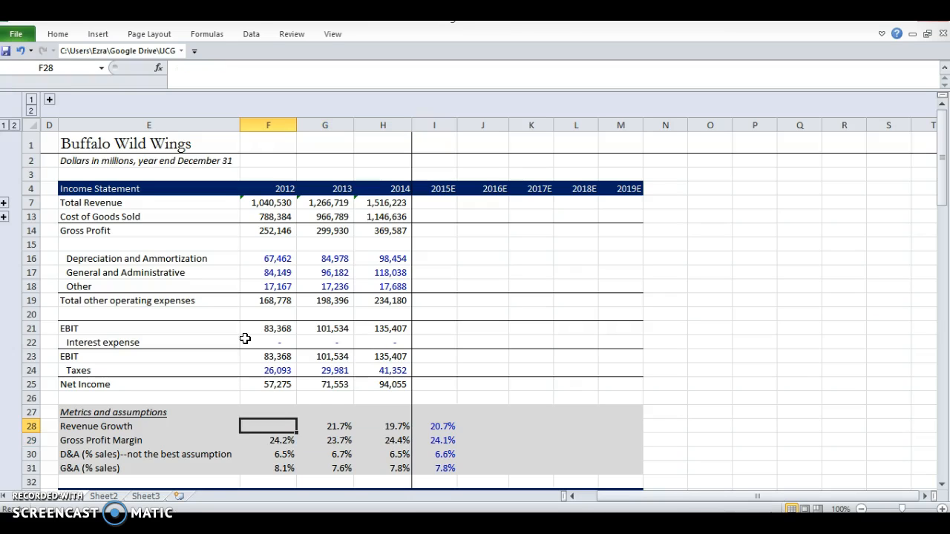
drag(324, 426, 383, 426)
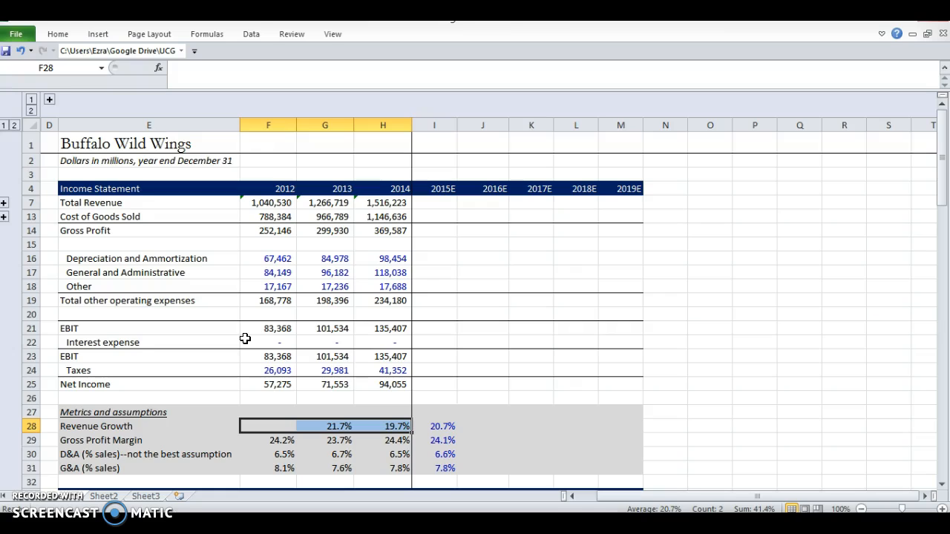
Carry the 2015E gross margin 24.1%, D&A 6.6% and G&A 7.8% across 2016E–2019E
drag(433, 426, 433, 454)
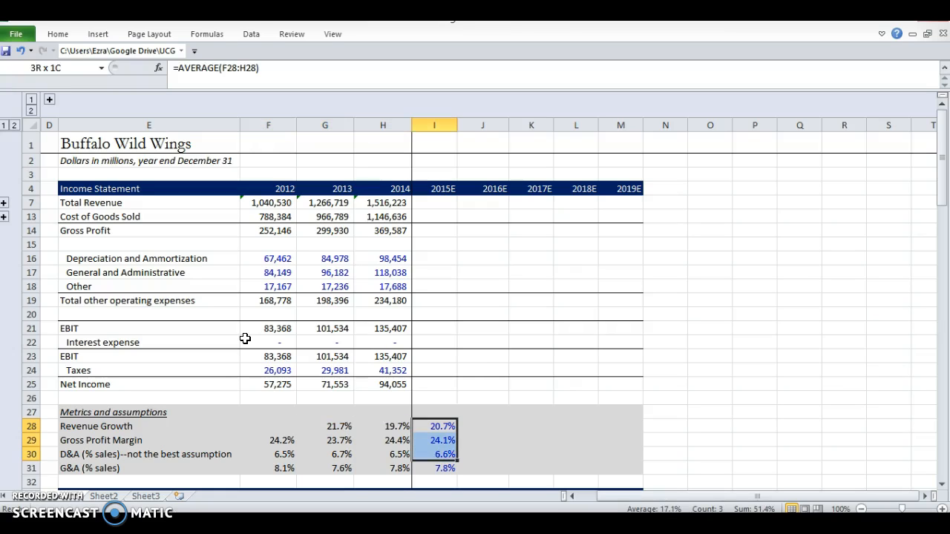
click(434, 469)
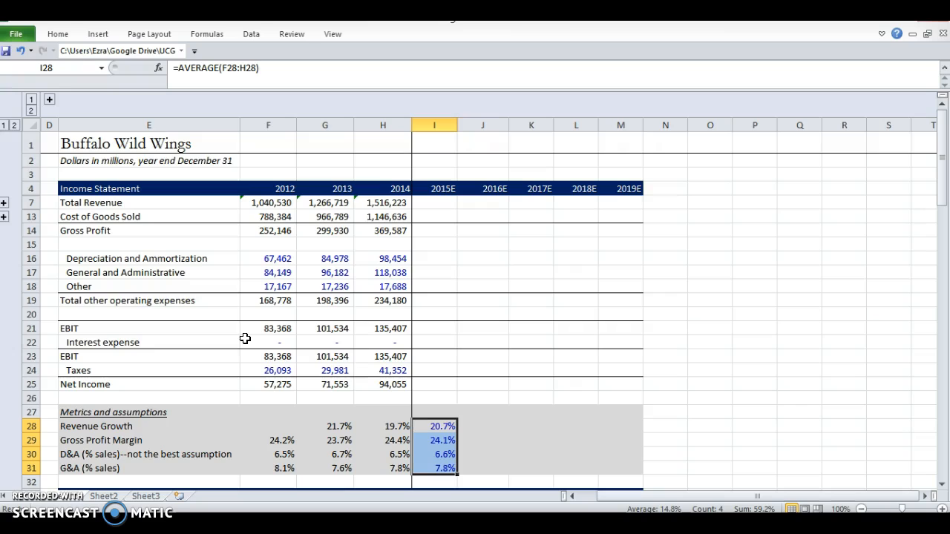
click(383, 426)
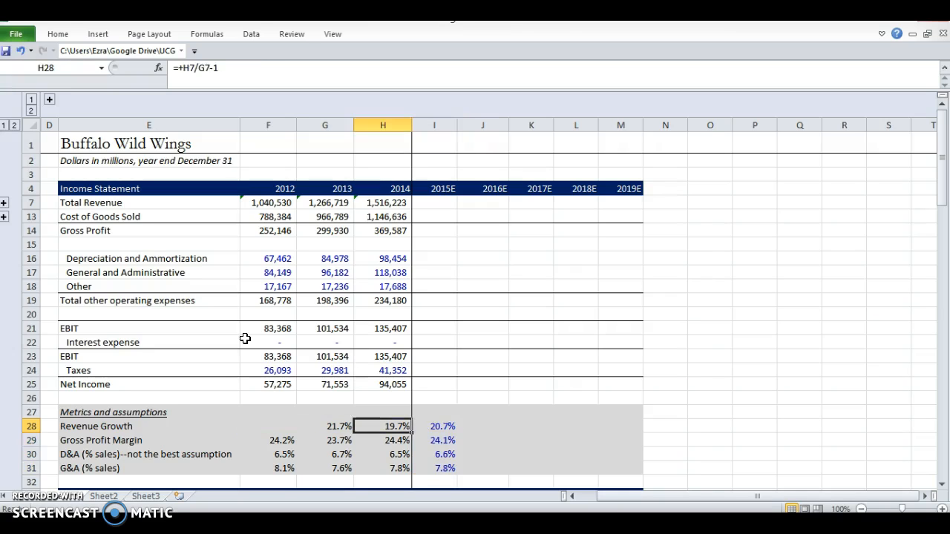
click(383, 455)
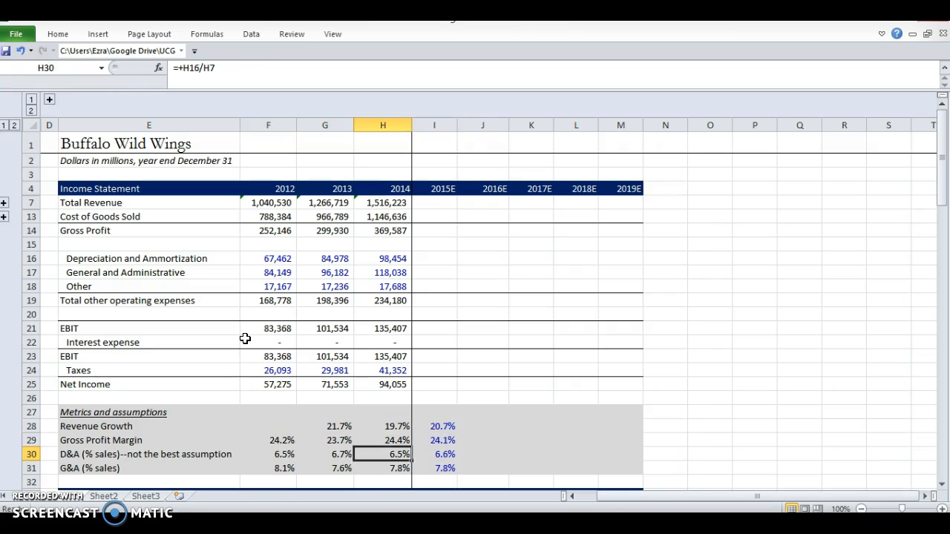
click(483, 439)
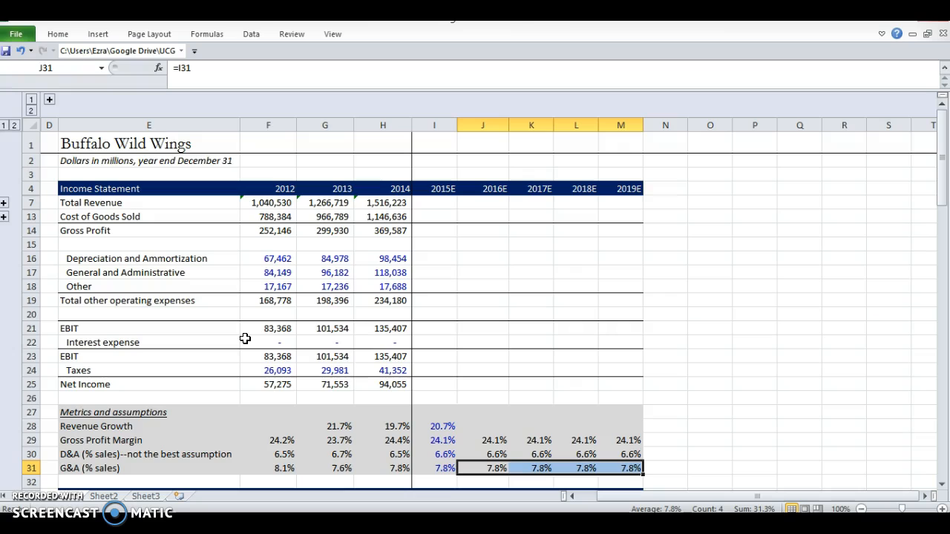
click(434, 468)
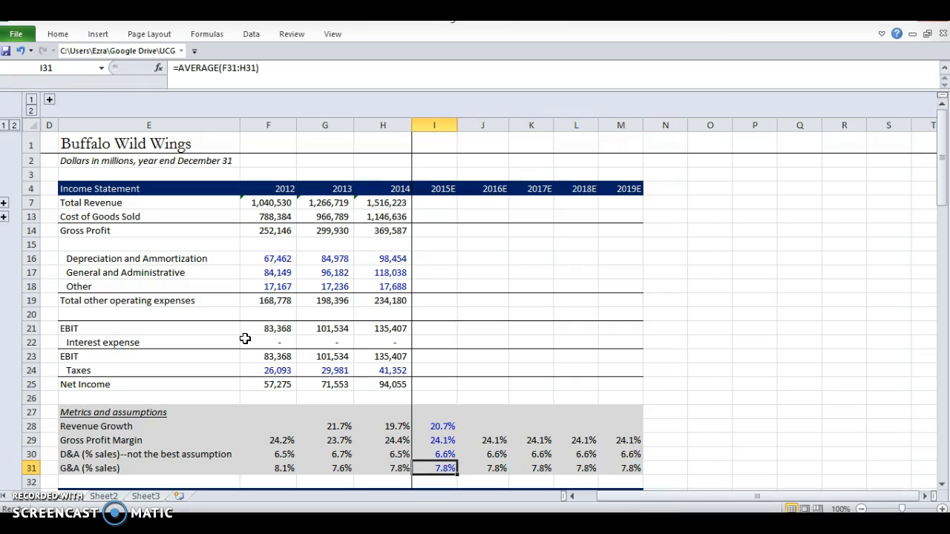
click(442, 426)
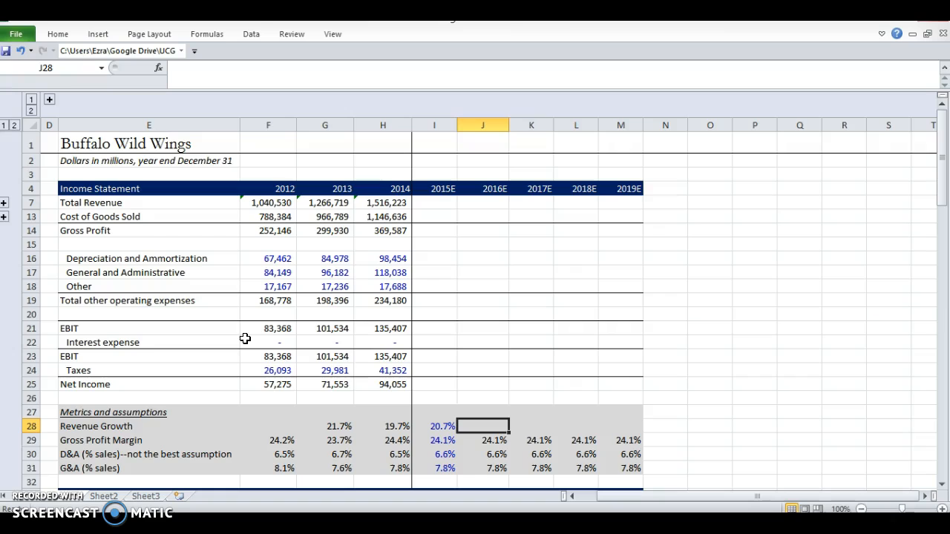
Enter 15%, 10%, 5%, 3% revenue growth for 2016E–2019E with the blue 2015E input style
text(15.0%)
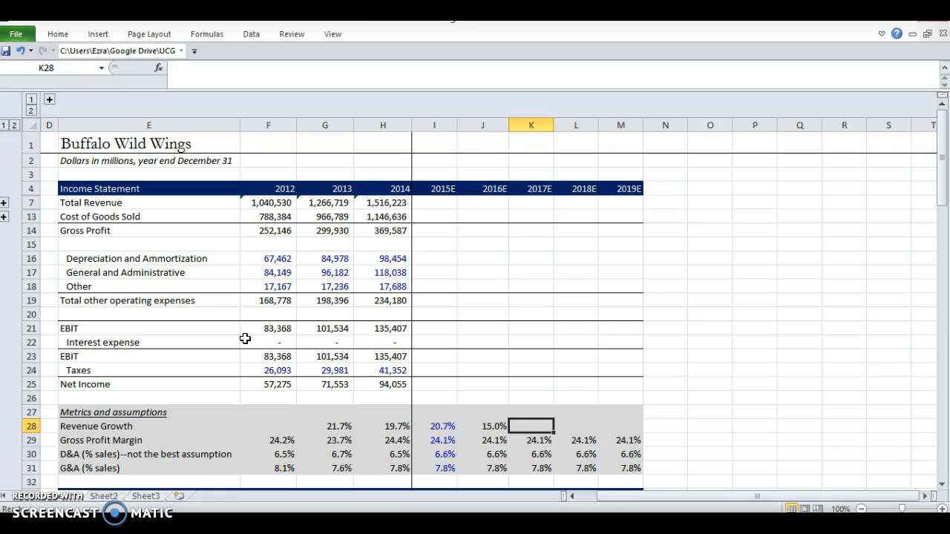
text(10%)
click(620, 426)
text(3)
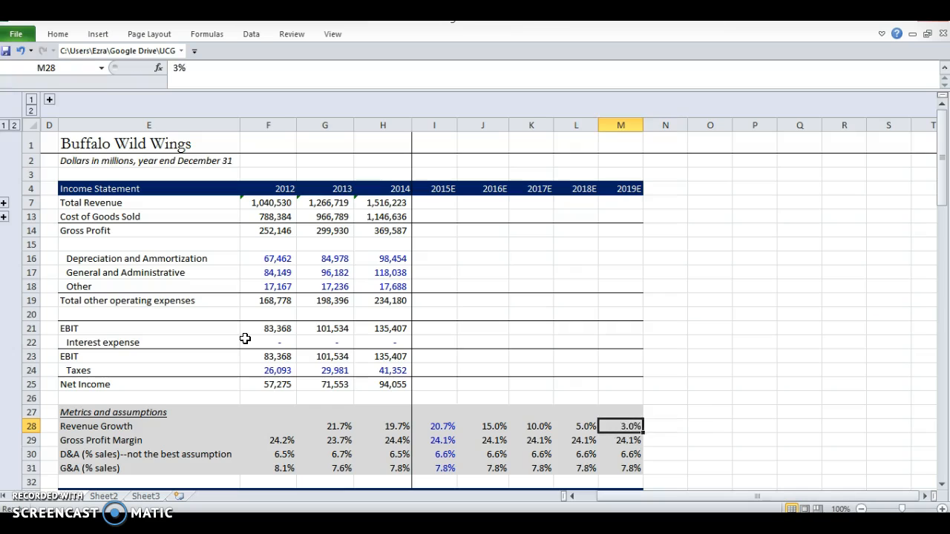
drag(434, 426, 620, 426)
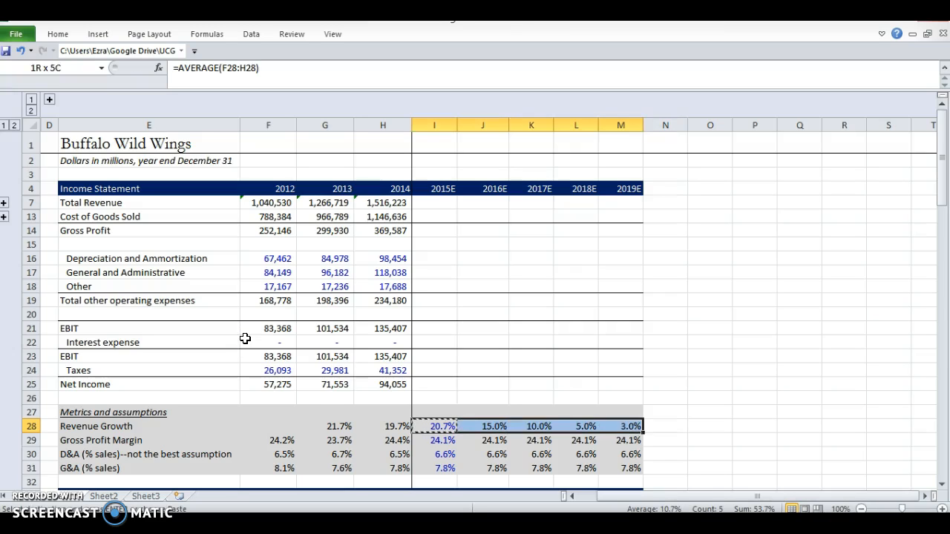
click(324, 426)
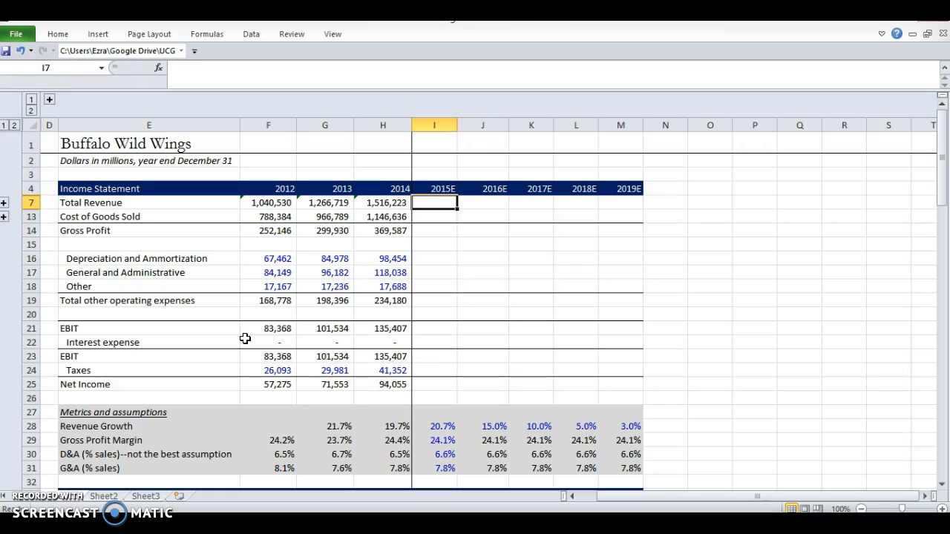
Forecast 2015E total revenue as 2014 revenue grown by the 2015E rate (1,830,344)
text(=H7*)
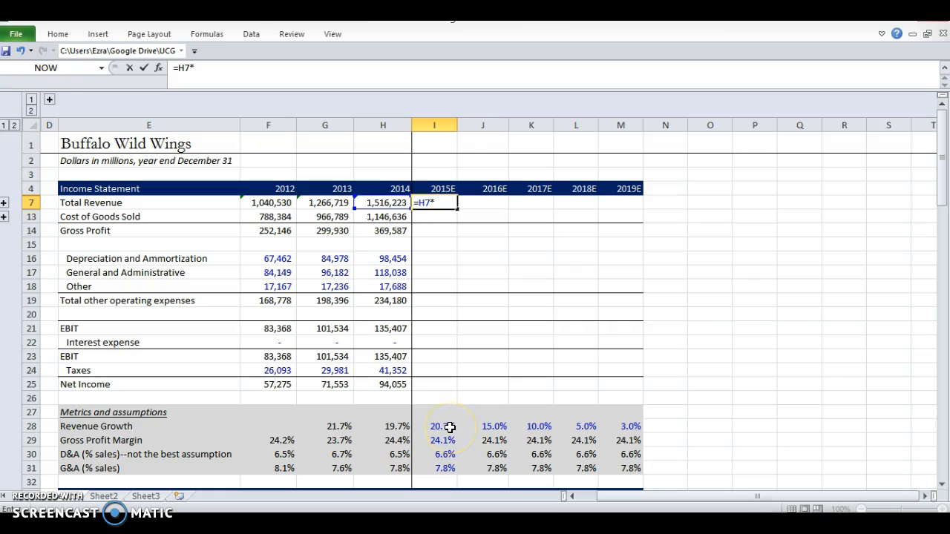
text((1+)
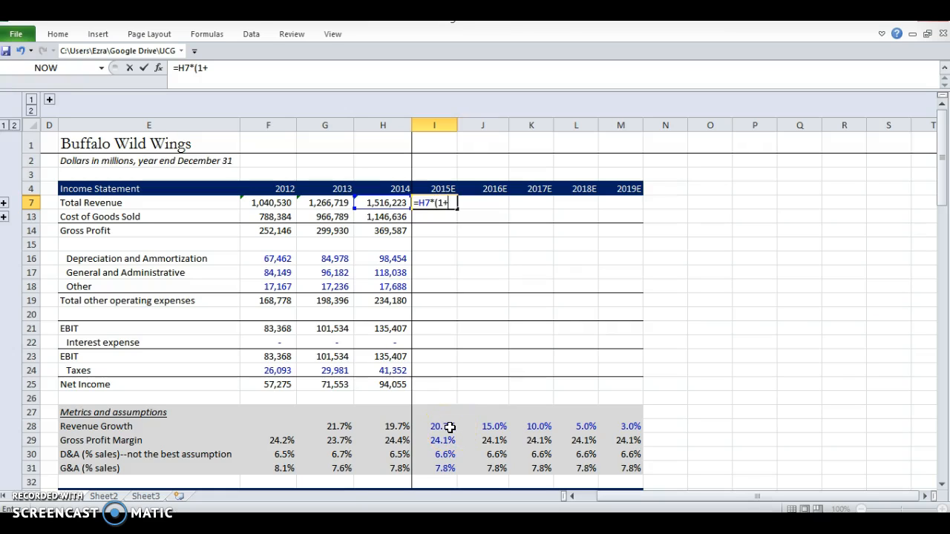
click(434, 426)
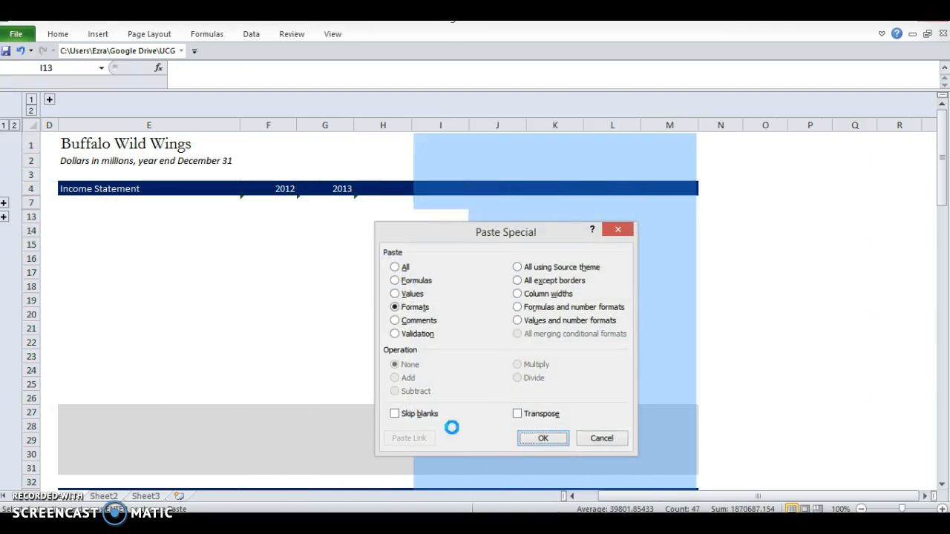
click(543, 438)
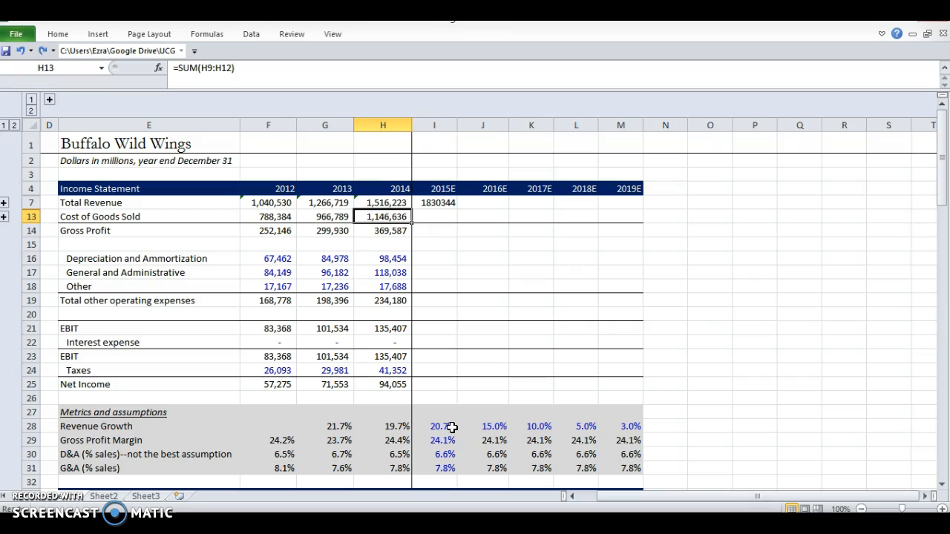
Forecast 2015E COGS from the gross margin (1,389,319) and fill both rows through 2019E
click(433, 216)
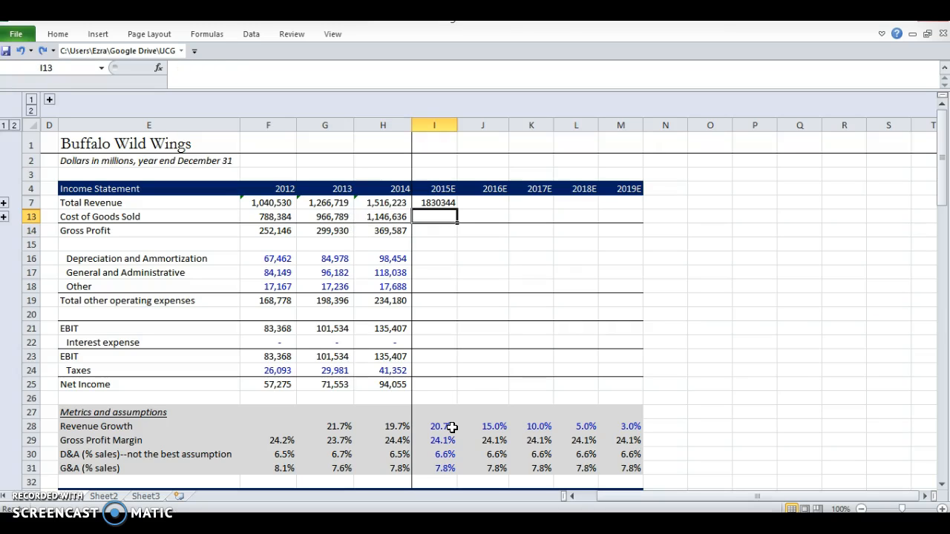
text(=I7*)
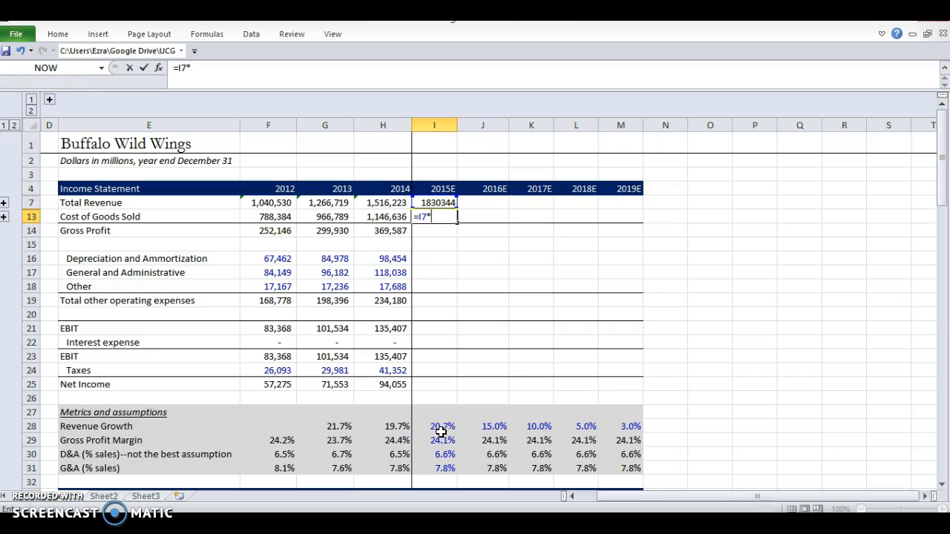
mouse_move(440, 439)
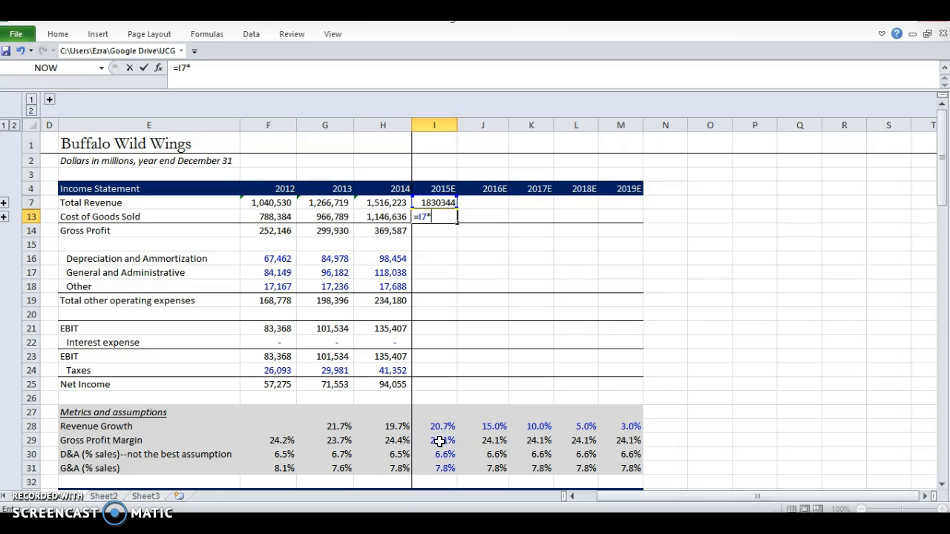
text((1-I29)*)
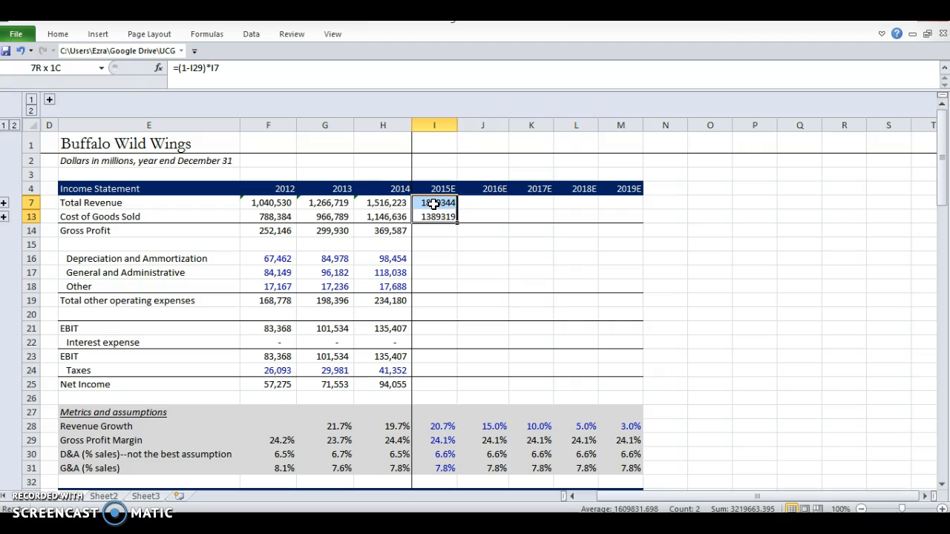
drag(434, 210, 620, 216)
text(=)
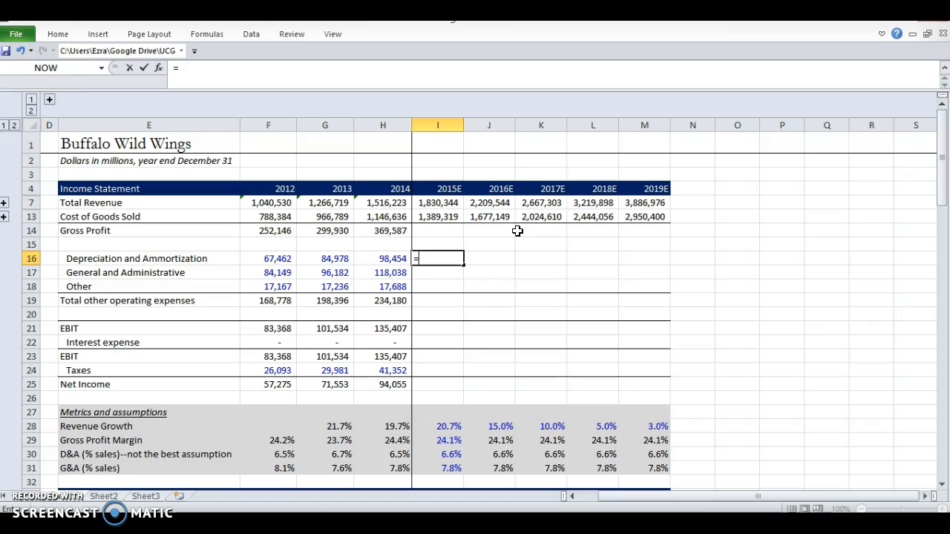
Forecast D&A and G&A as percentages of revenue and hold Other expenses constant in red, filled to 2019E
click(436, 454)
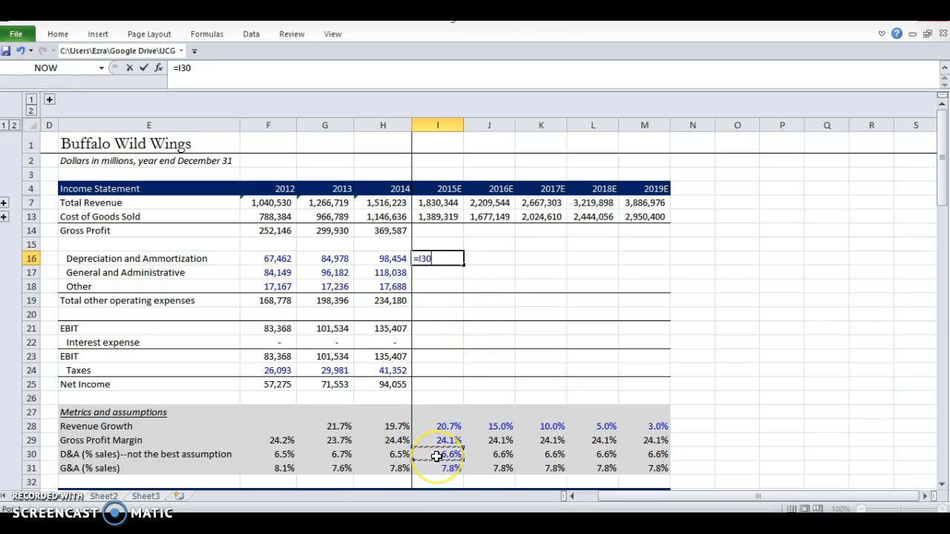
text(*)
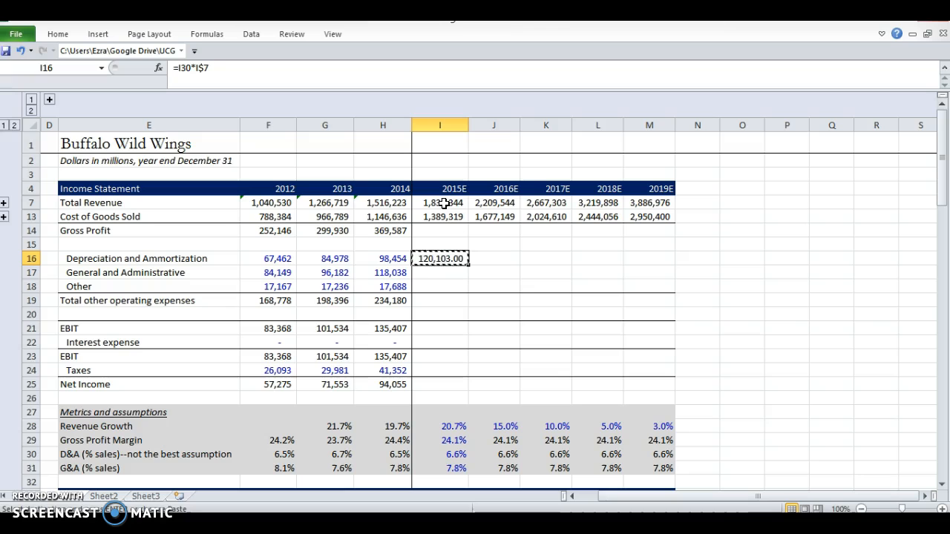
click(57, 33)
text(=H18)
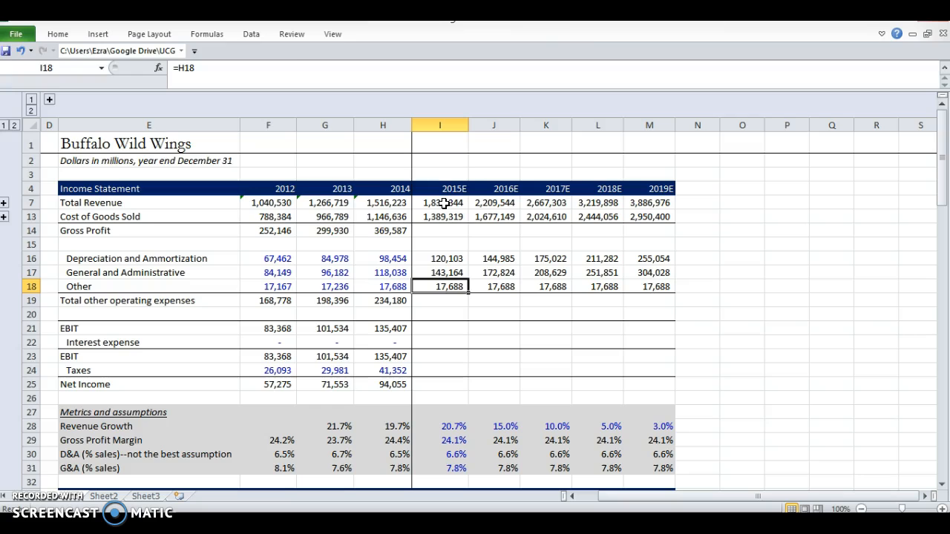
click(243, 77)
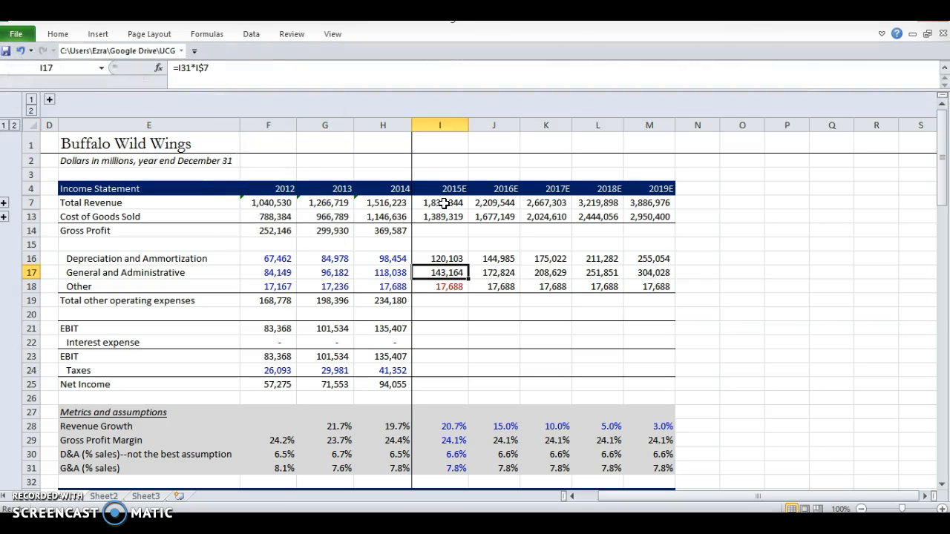
Check the Other expense, G&A and D&A forecast formulas across 2015E–2019E
click(323, 287)
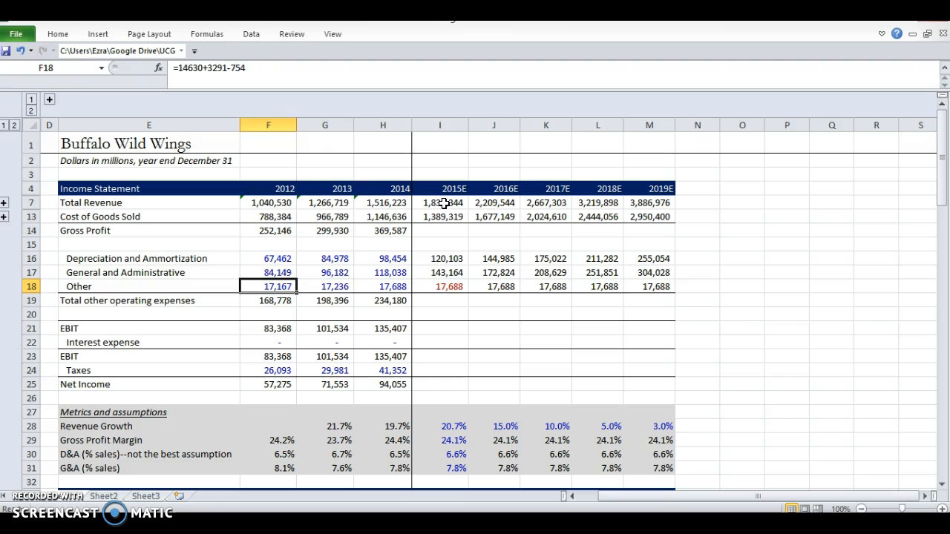
click(596, 286)
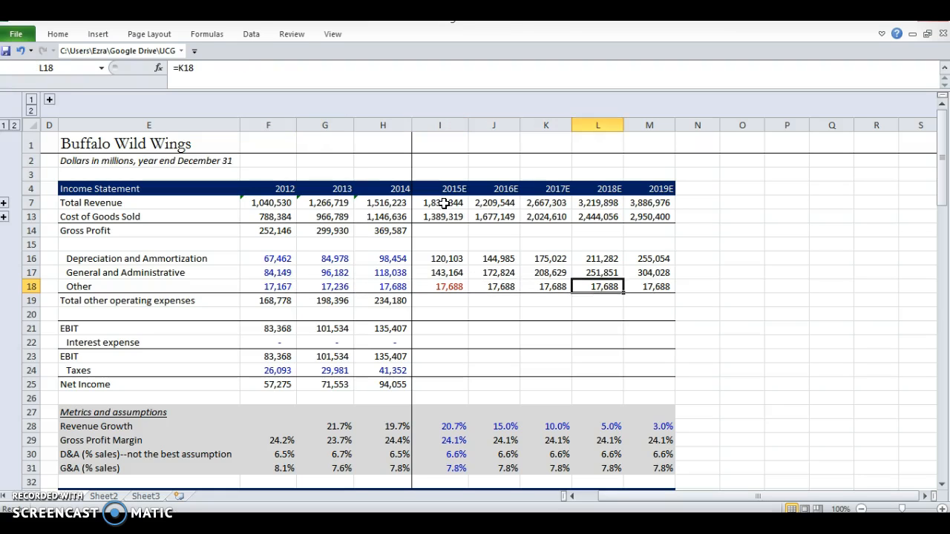
click(439, 287)
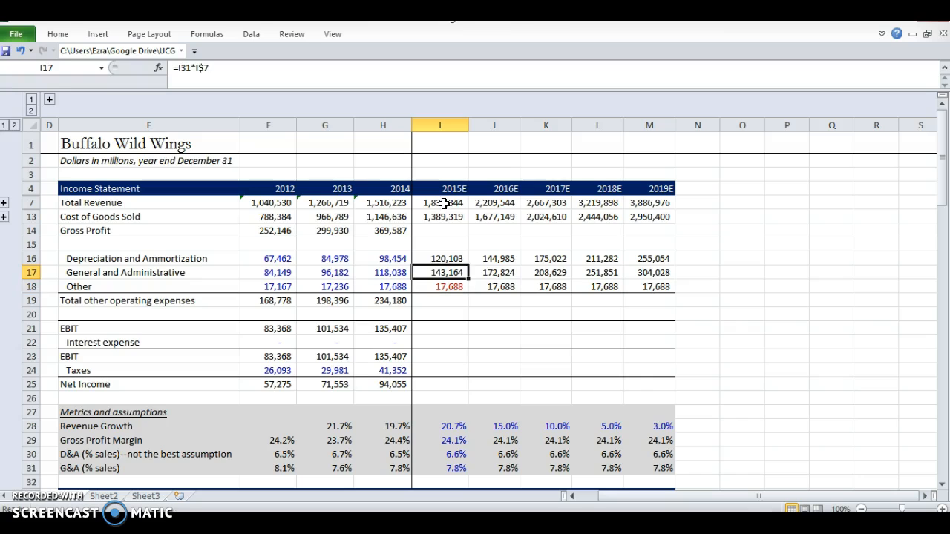
double_click(439, 273)
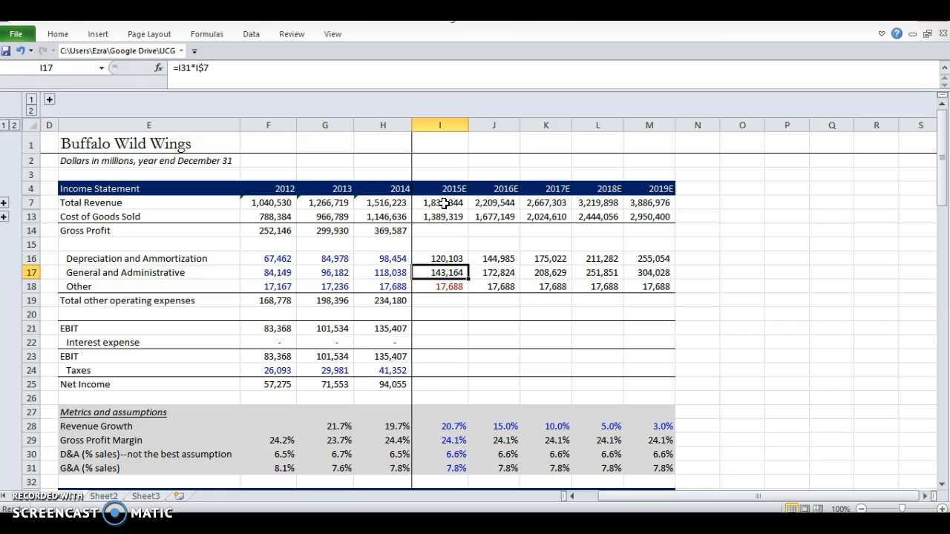
drag(439, 201, 650, 202)
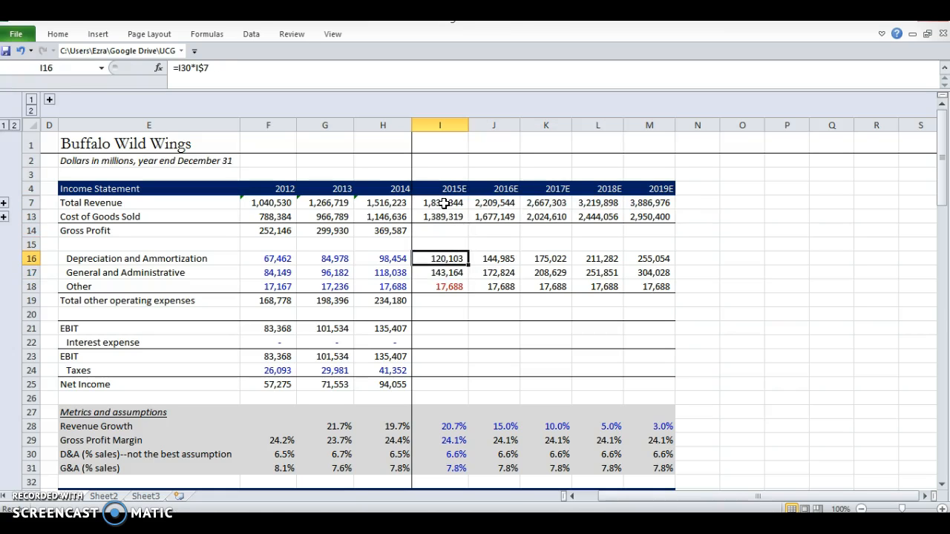
click(492, 259)
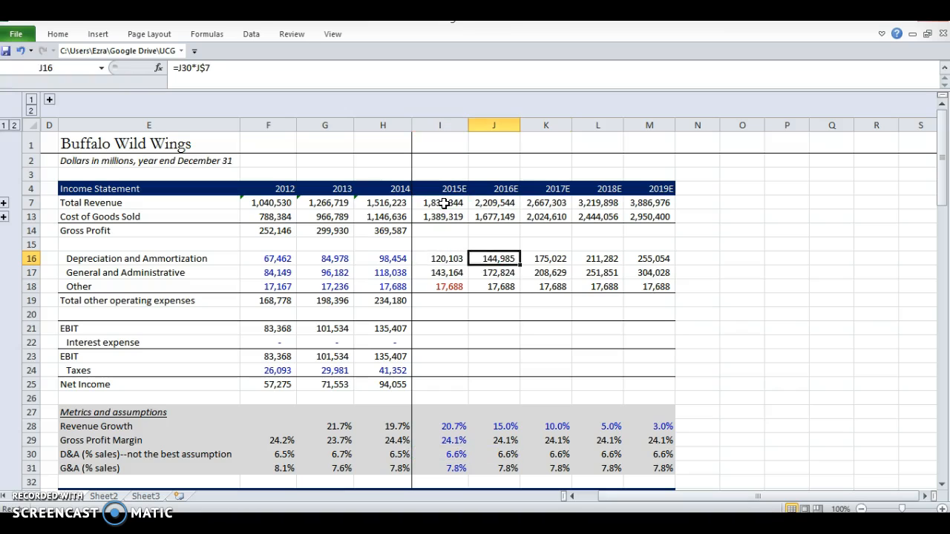
click(648, 258)
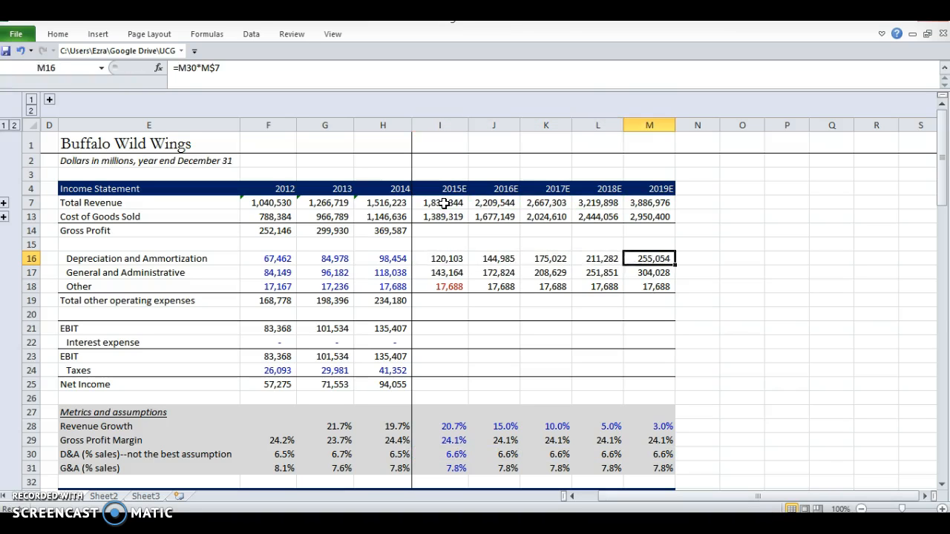
click(439, 230)
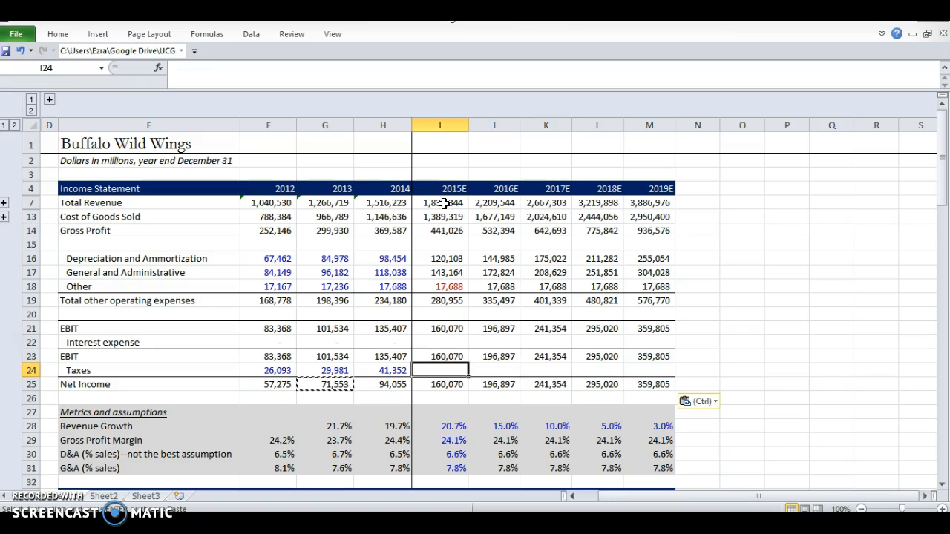
Move to the Taxes row after extending the subtotal formulas across 2015E–2019E
click(49, 454)
text(Tax Rate)
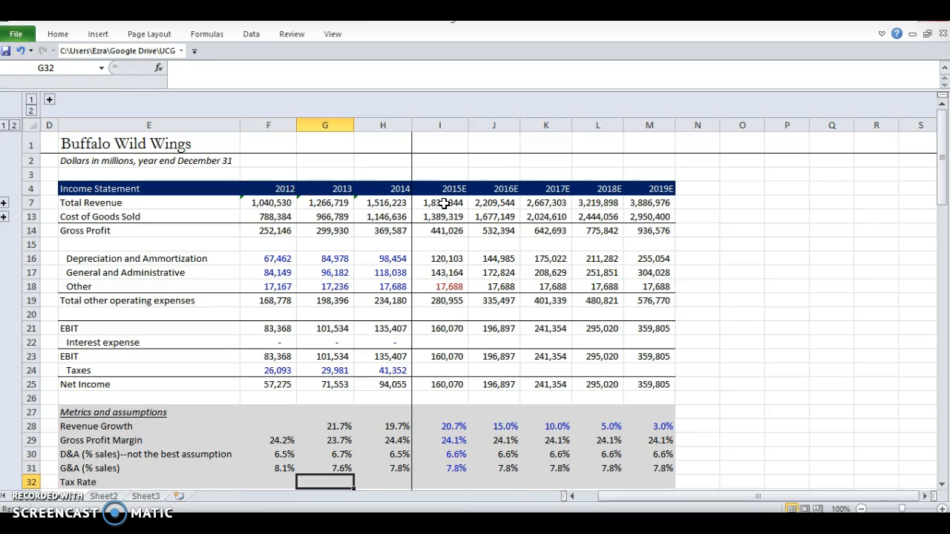
Fill the Tax Rate row (30.5% forecast) and project 2015E–2019E taxes as EBT times tax rate
text(+F28)
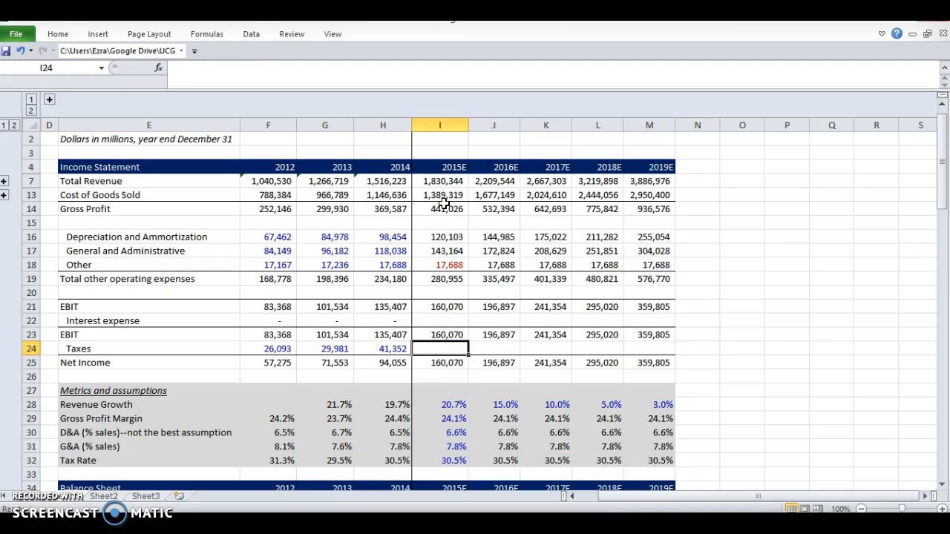
text(=H24*)
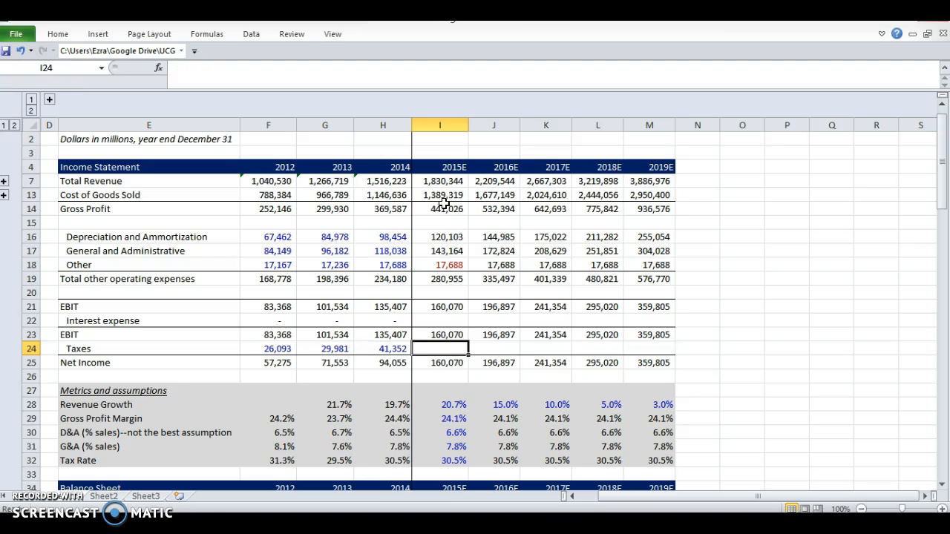
text(=I23*)
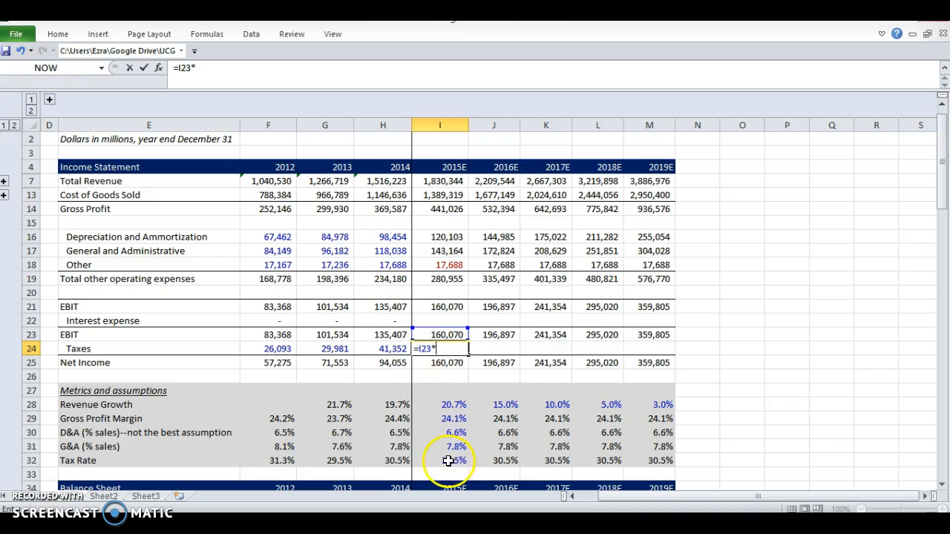
click(449, 460)
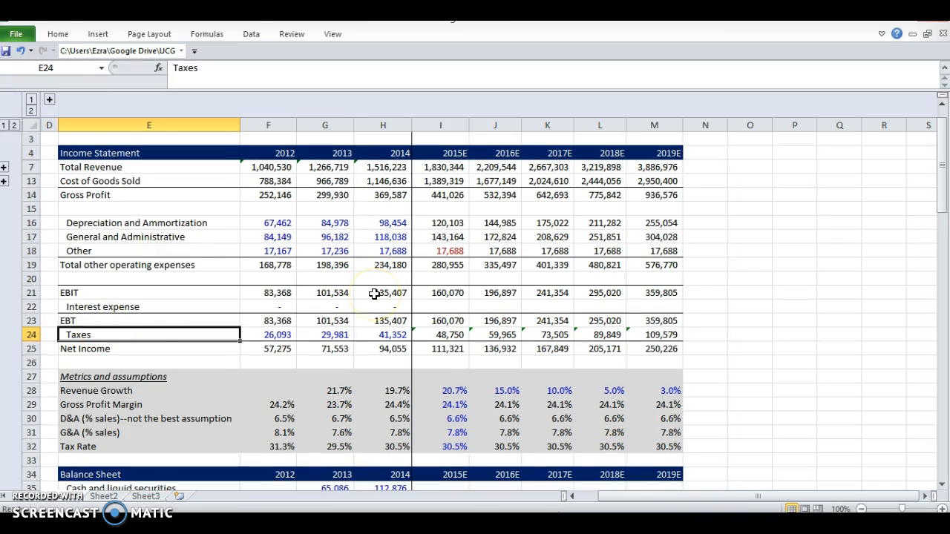
scroll(up, 3)
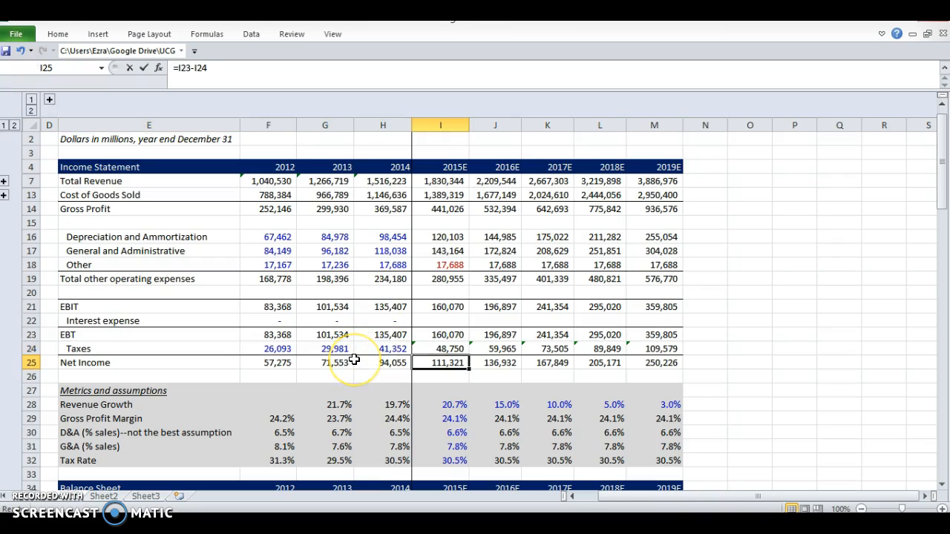
click(325, 362)
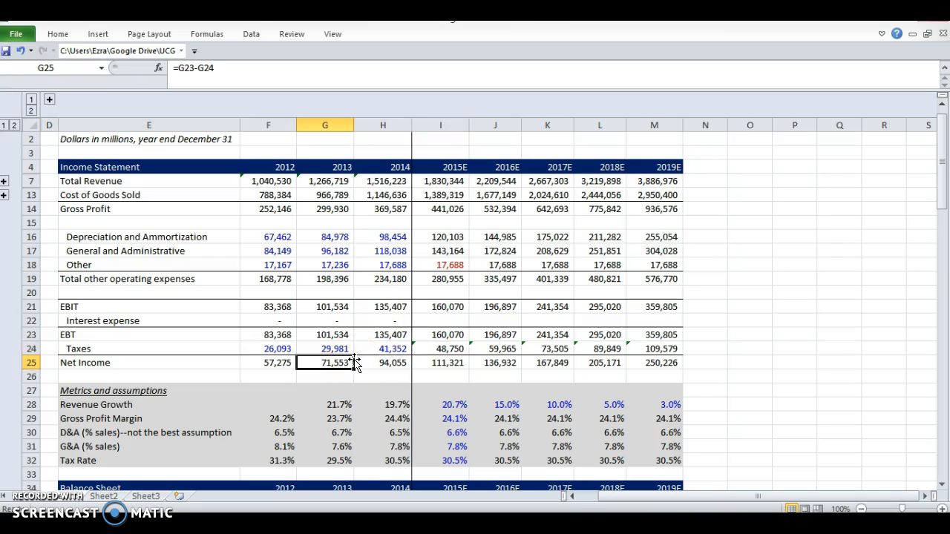
click(267, 362)
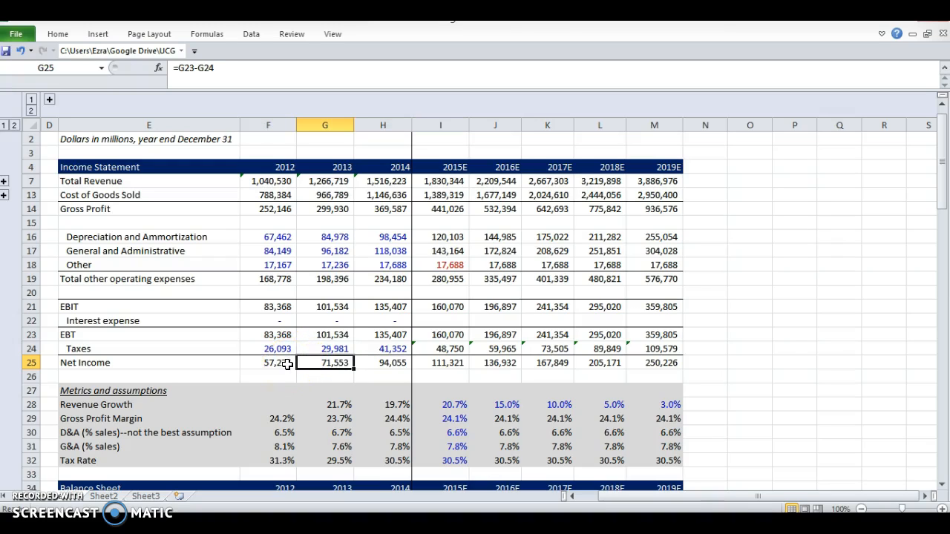
click(495, 362)
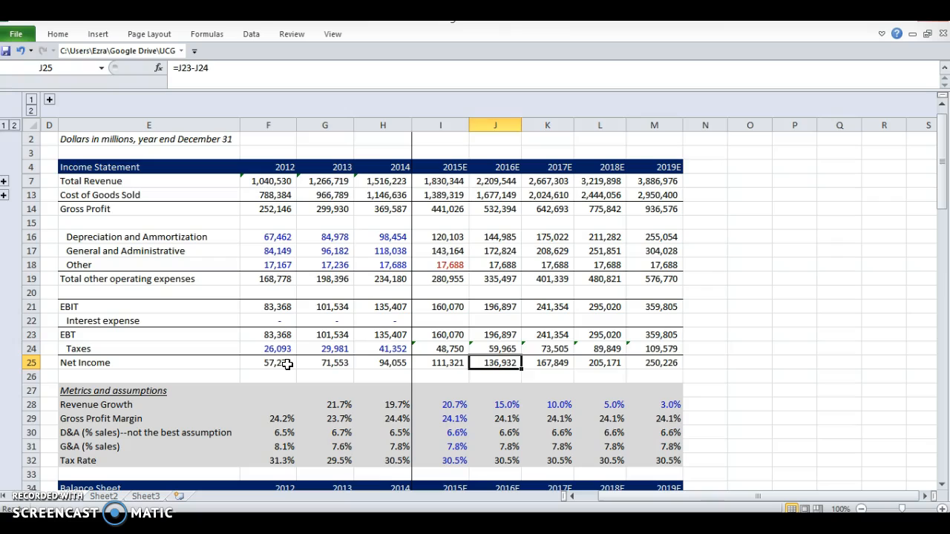
Compute the 2014–2019E net income CAGR of 22% with =RATE(M4-H4,0,-H25,M25)
text(=RATE)
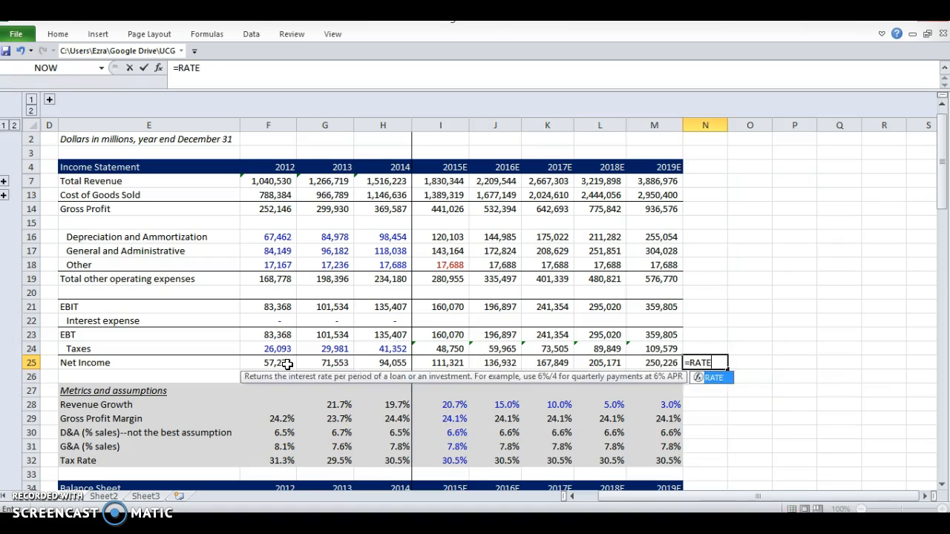
text(()
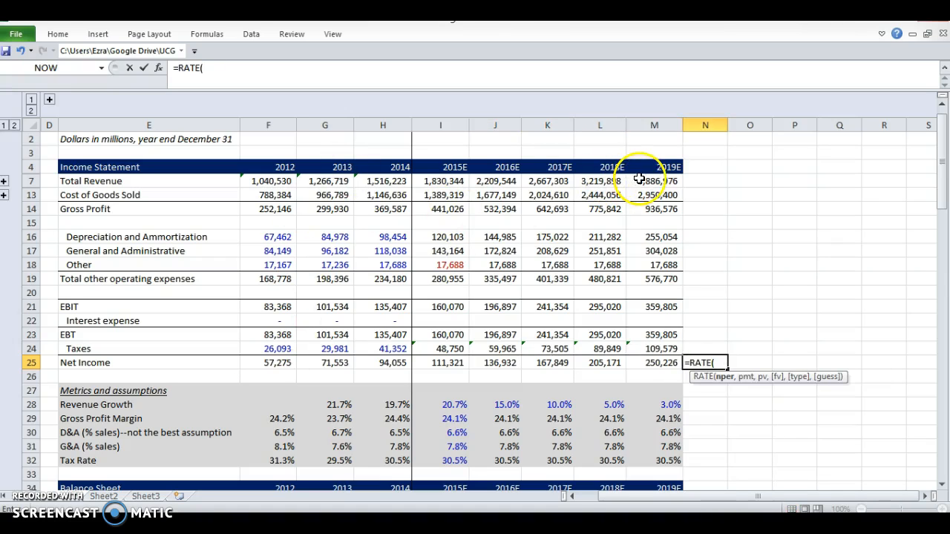
click(653, 166)
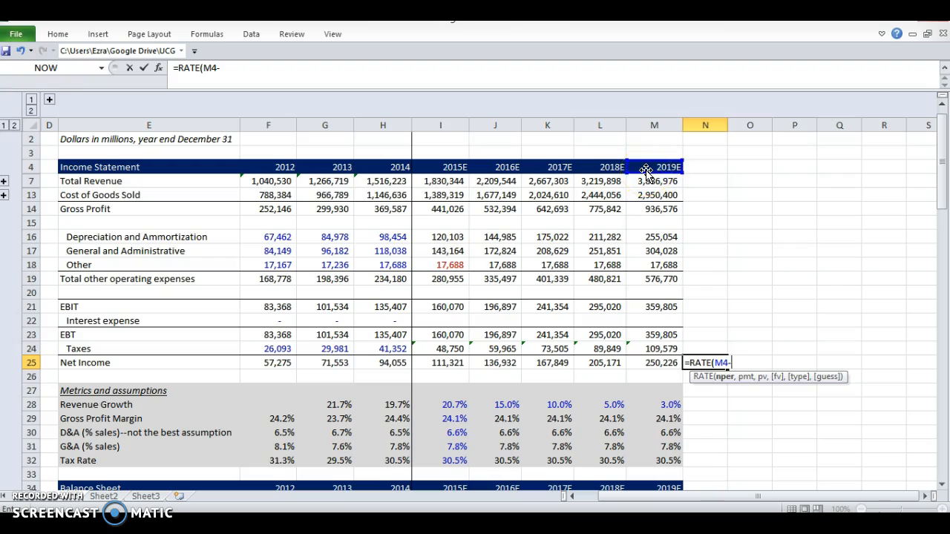
click(383, 166)
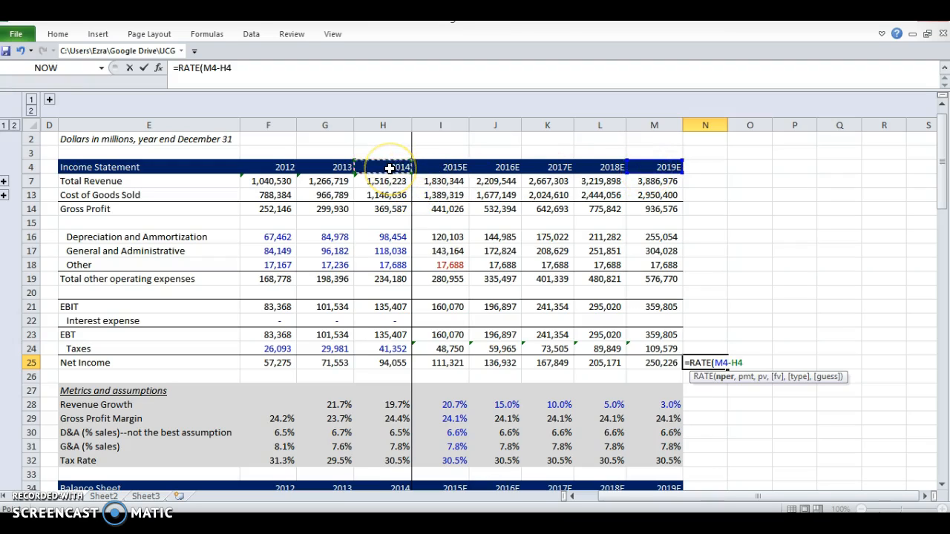
text(,-,)
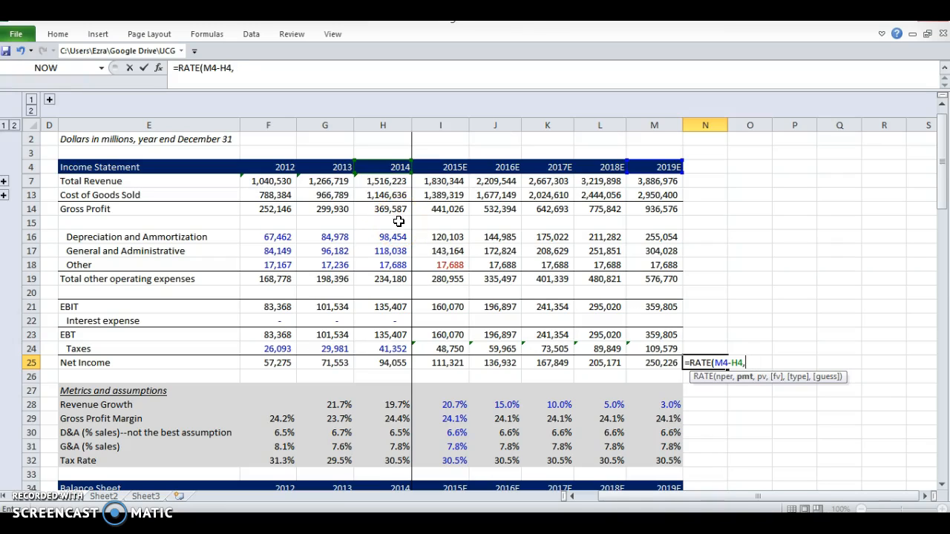
text(0,)
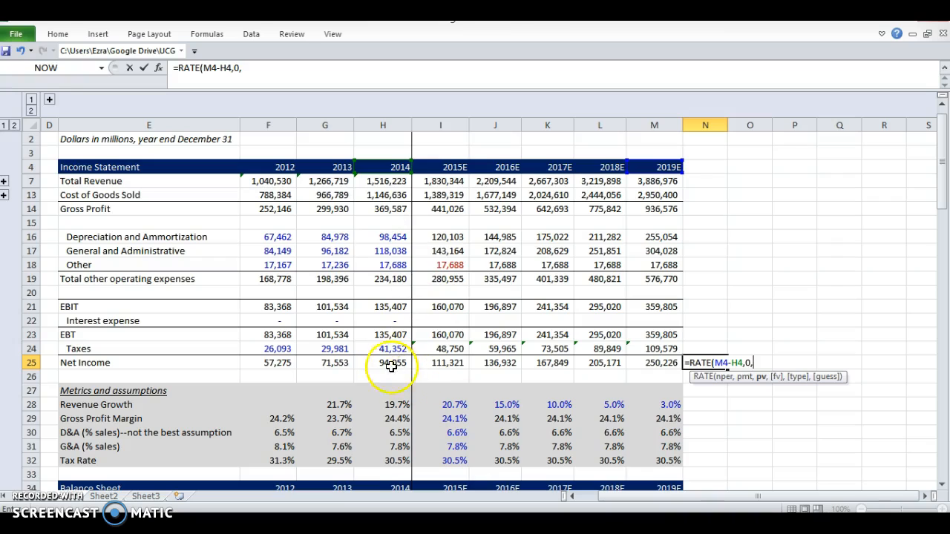
click(383, 362)
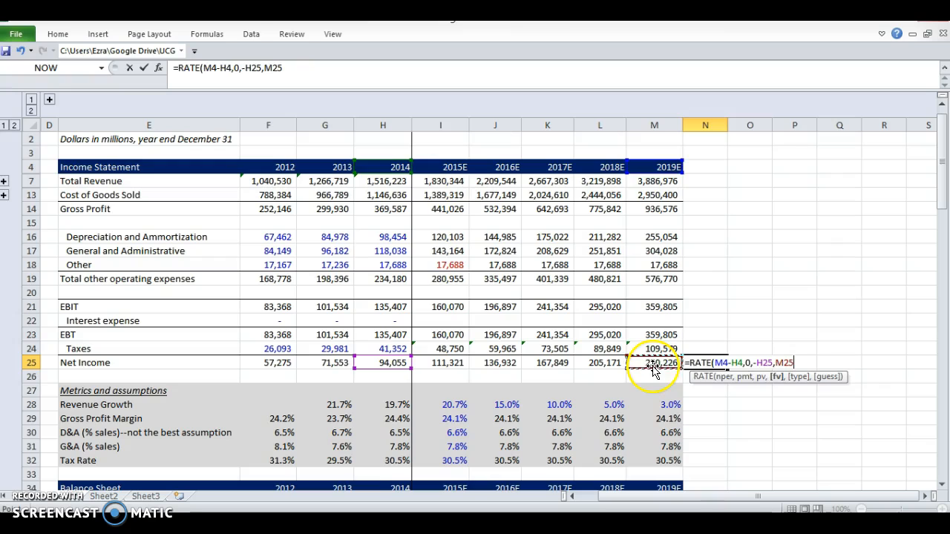
text())
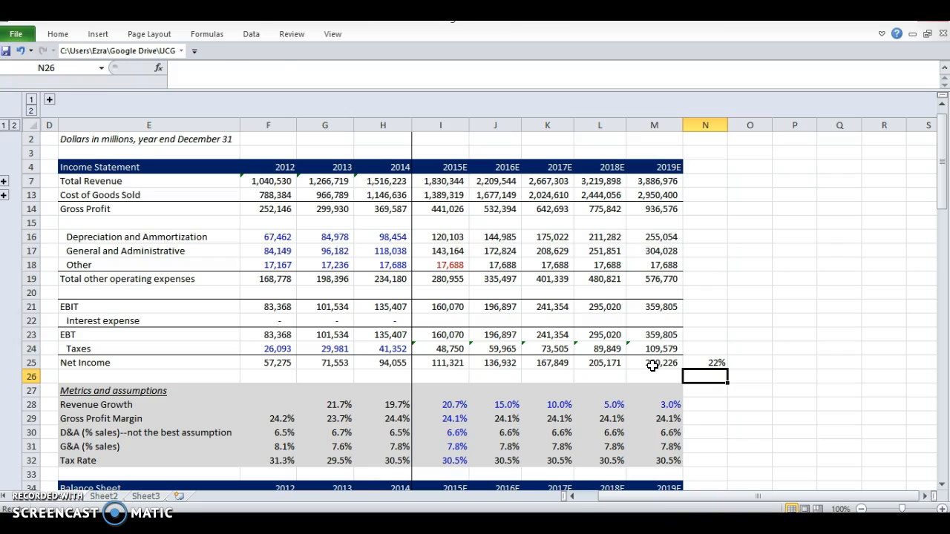
click(703, 362)
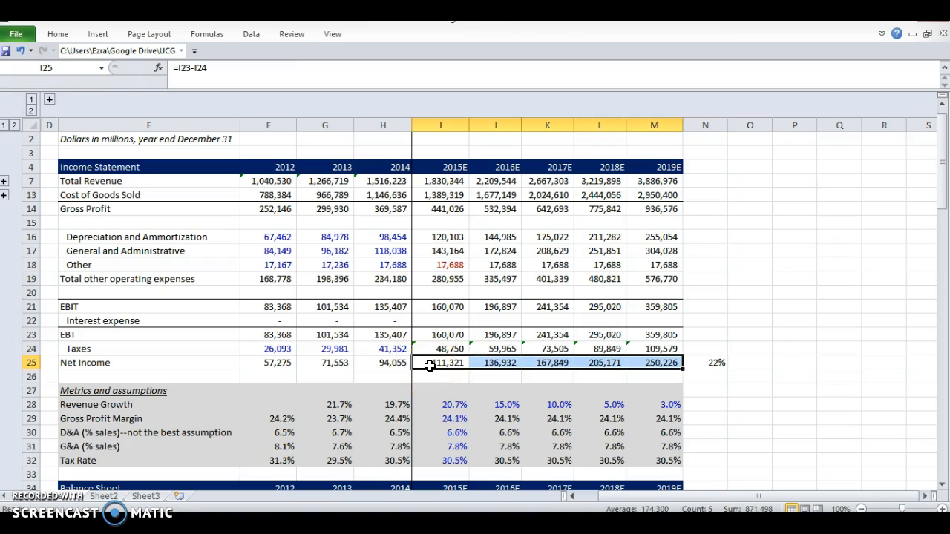
Review the net income figures, growth rate and historical ratio formulas
click(454, 418)
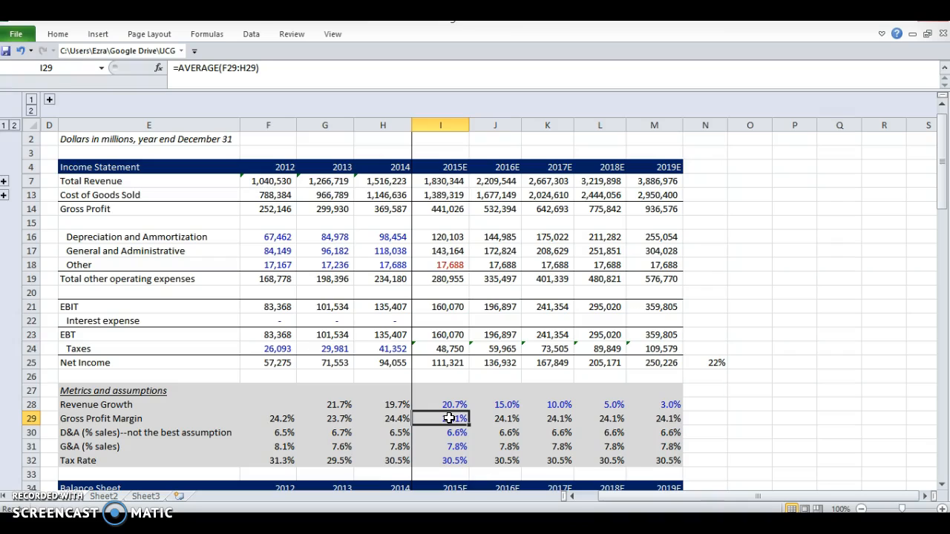
click(439, 362)
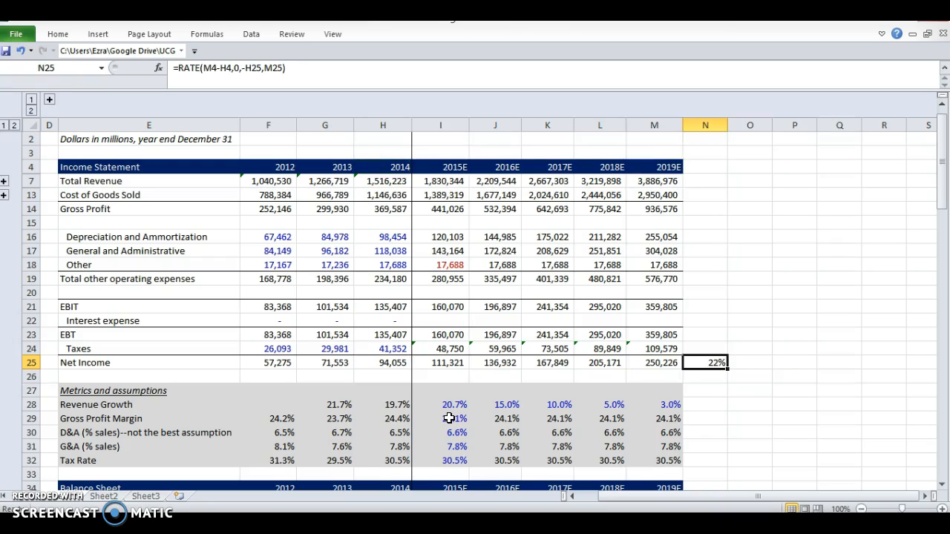
click(494, 362)
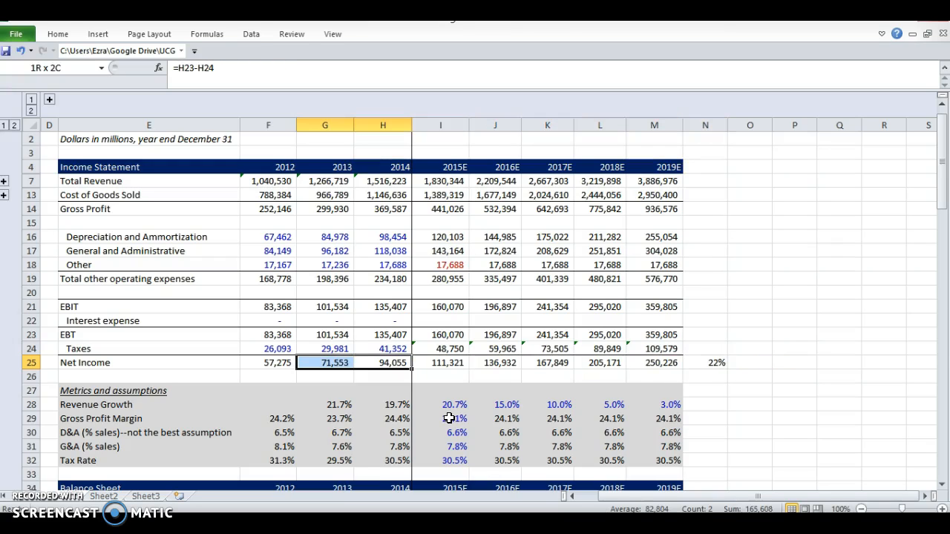
click(267, 362)
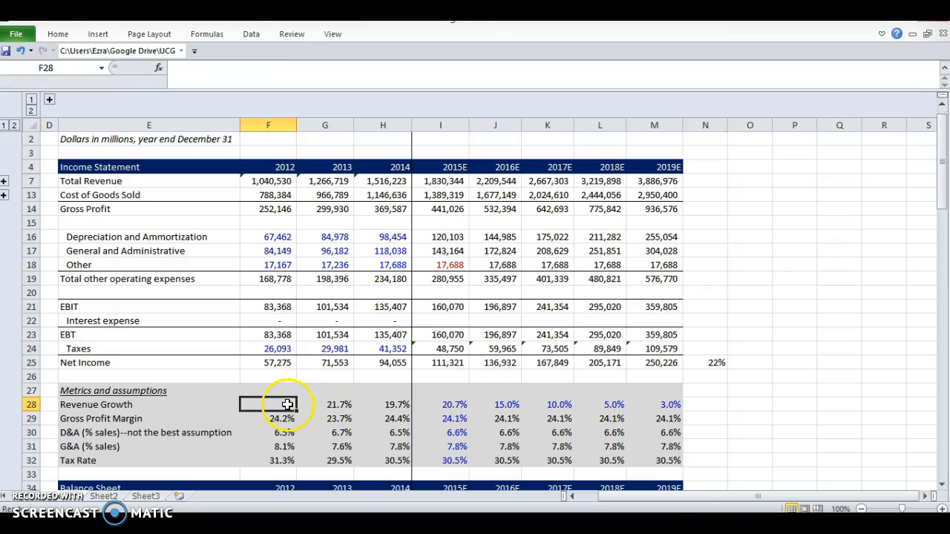
drag(267, 404, 383, 404)
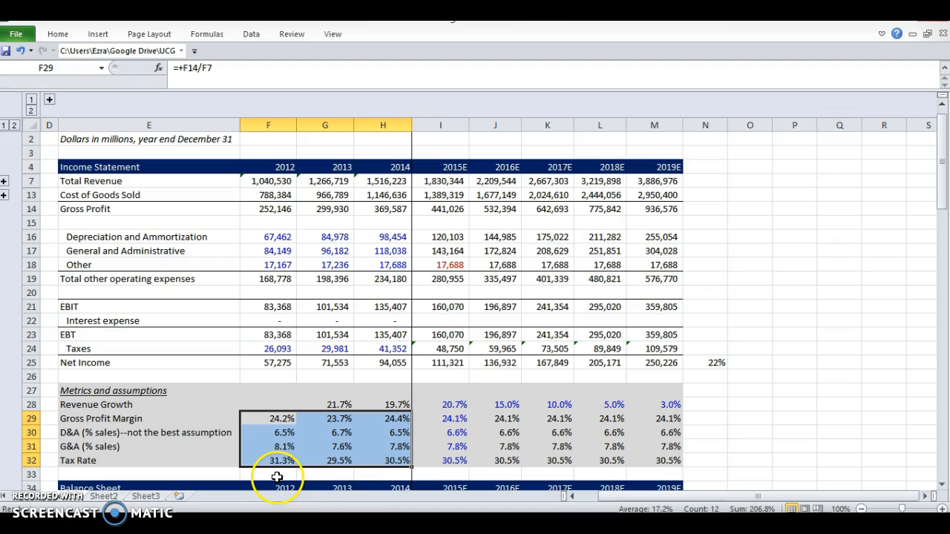
click(440, 419)
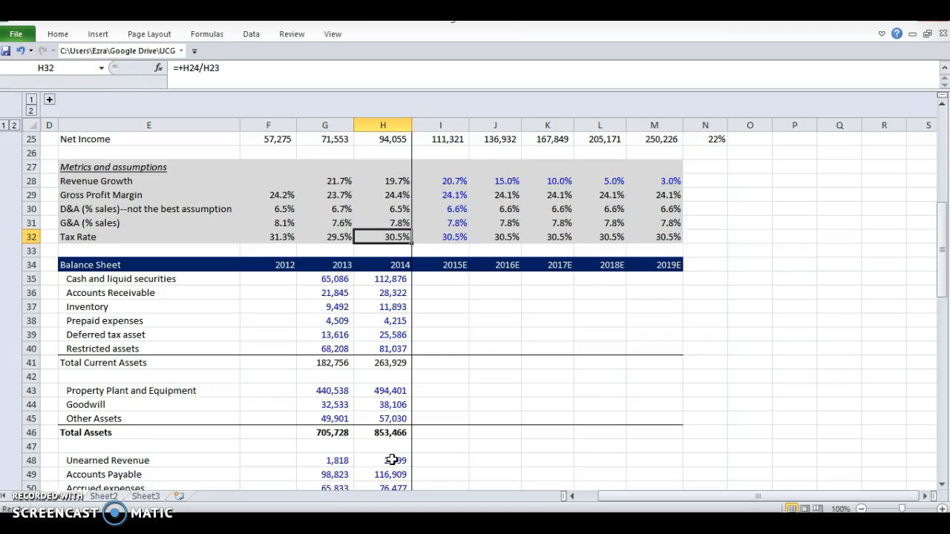
Review the balance sheet asset lines and link the 2015E deferred tax asset to 2014's 25,586
scroll(down, 3)
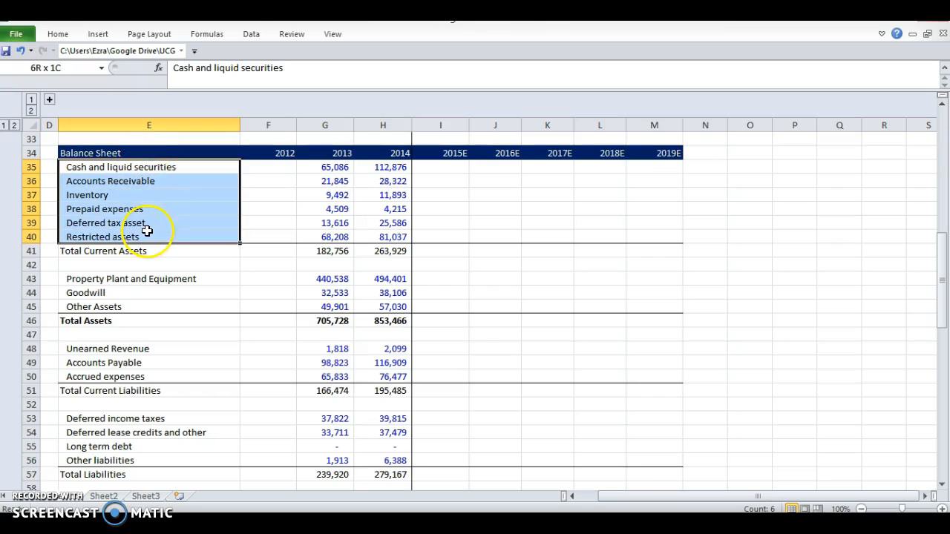
click(147, 232)
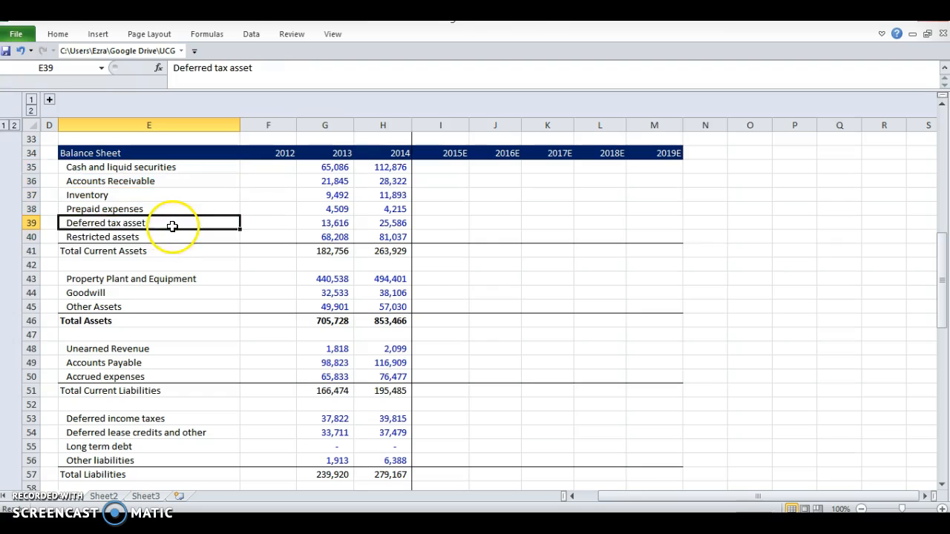
click(325, 181)
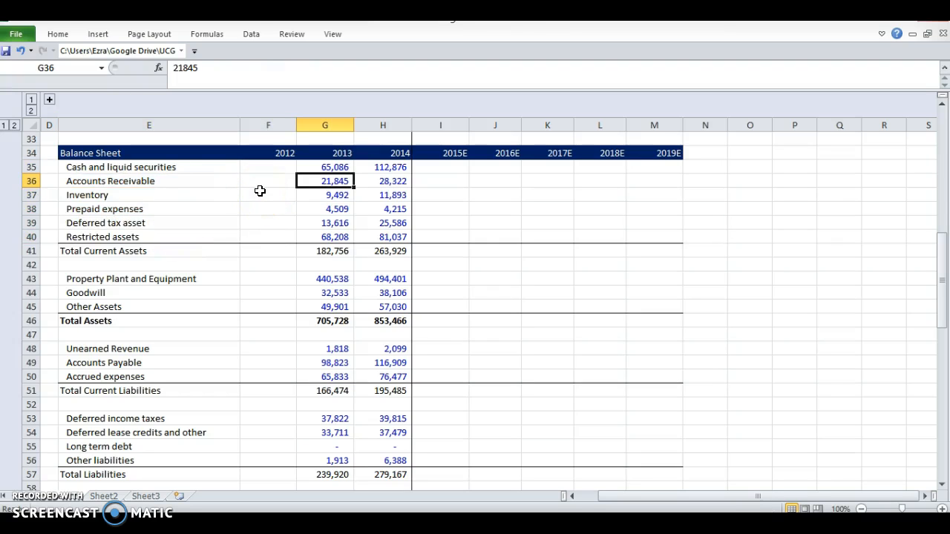
click(383, 181)
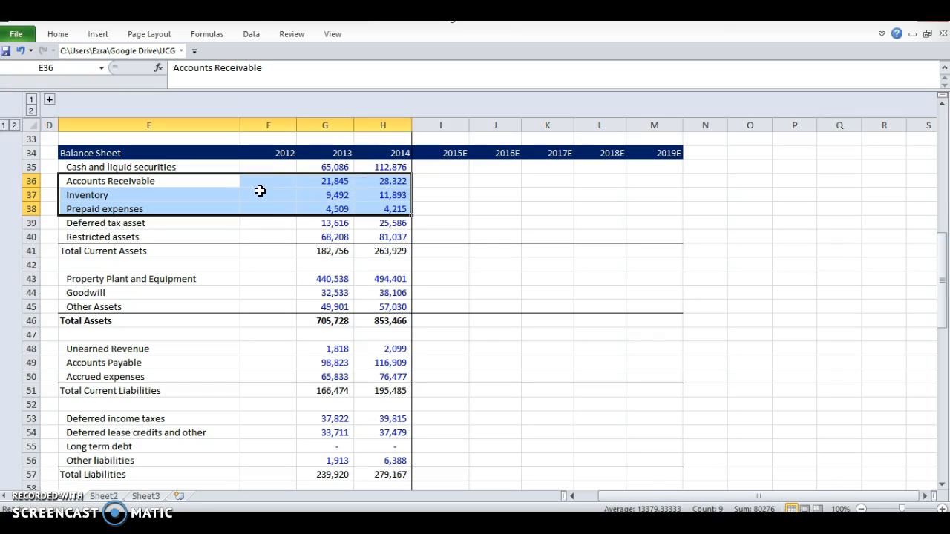
click(149, 166)
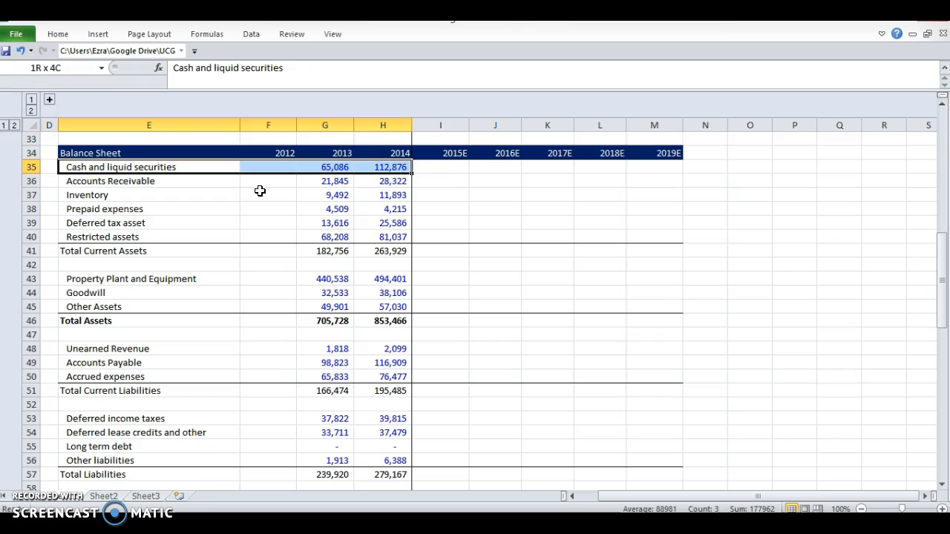
click(148, 166)
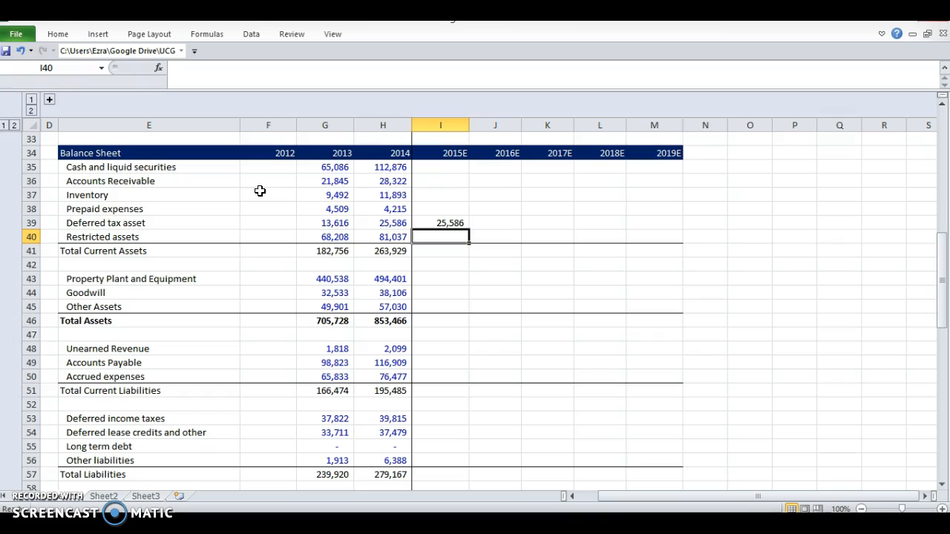
Hold Deferred tax asset and Restricted assets at 2014 values through 2019E, 2015E in red
text(=I40)
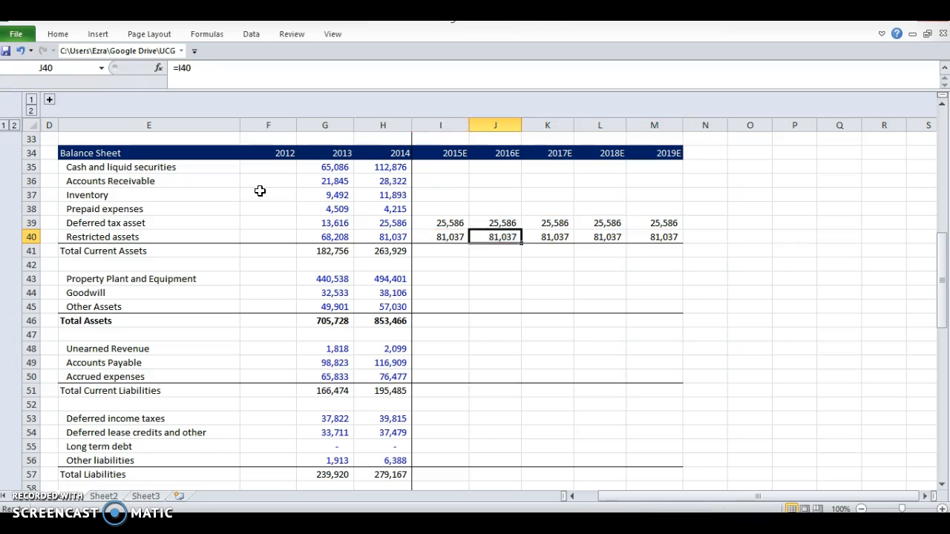
click(243, 77)
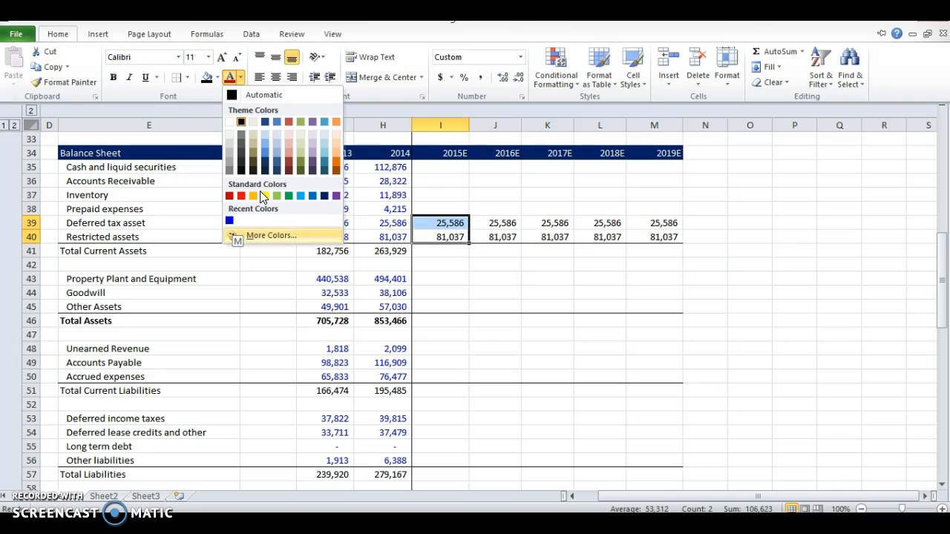
click(241, 196)
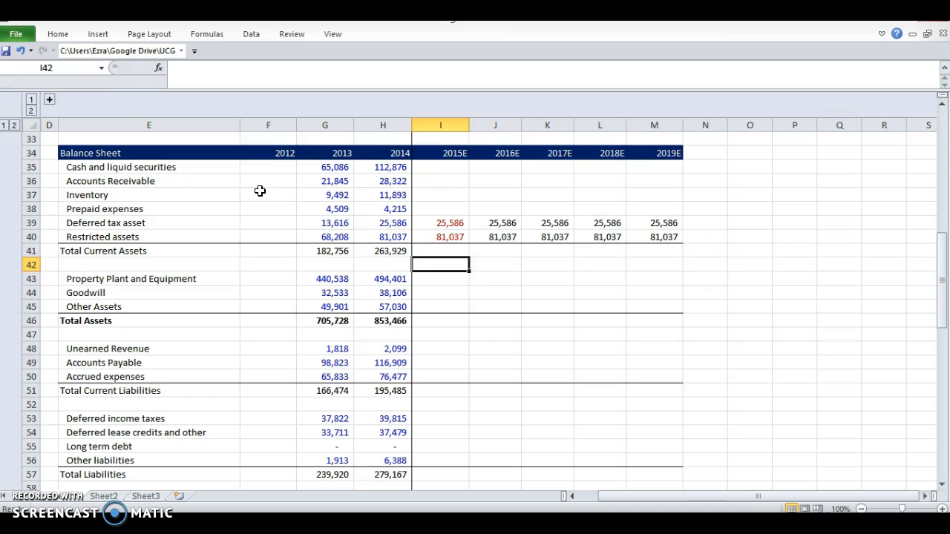
click(439, 293)
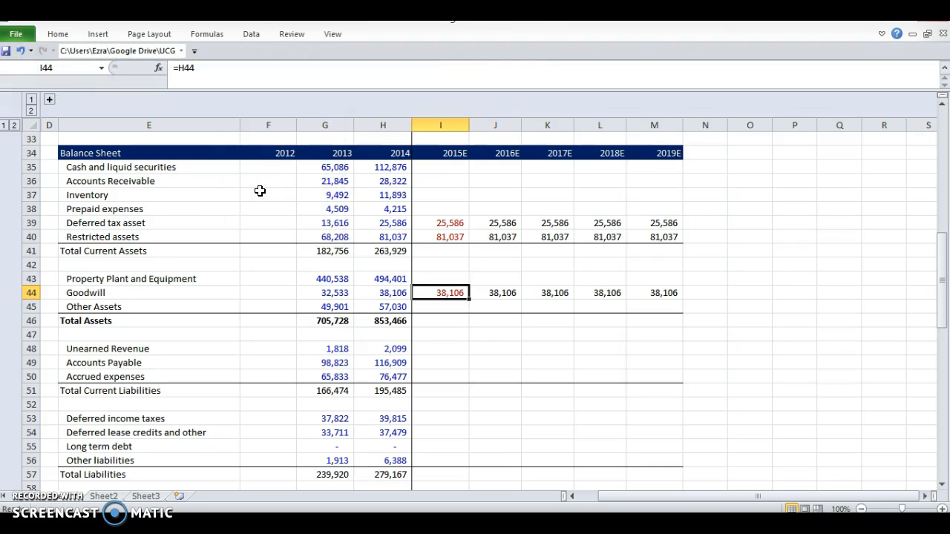
Hold Goodwill and Other Assets at 2014 values through 2019E, 2015E in red
text(=H45)
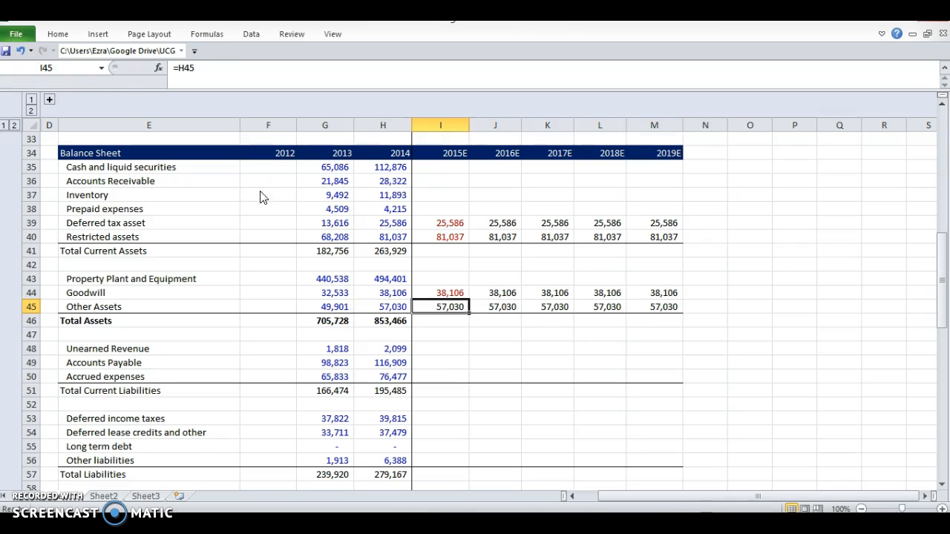
click(243, 77)
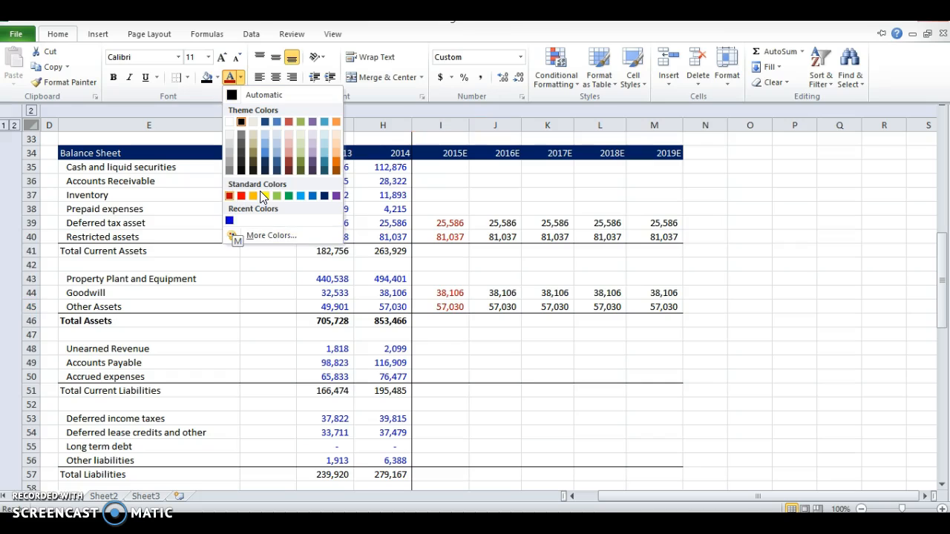
click(439, 305)
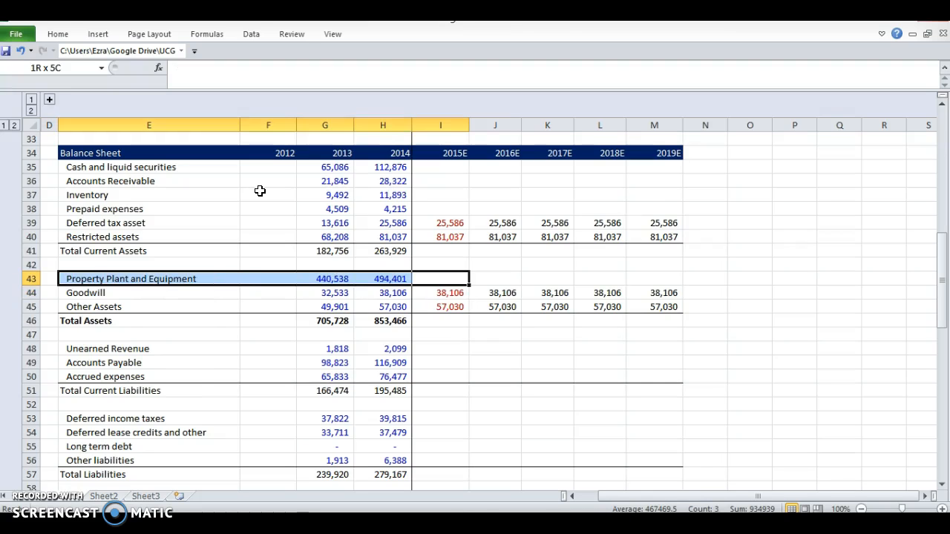
click(383, 293)
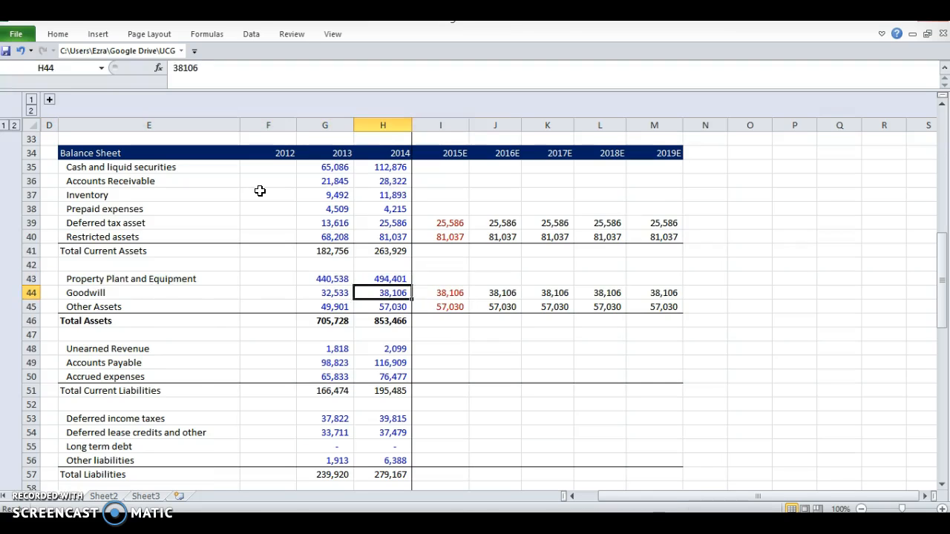
Hold Deferred income taxes and lease credits at 2014 values through 2019E, marked red
click(148, 347)
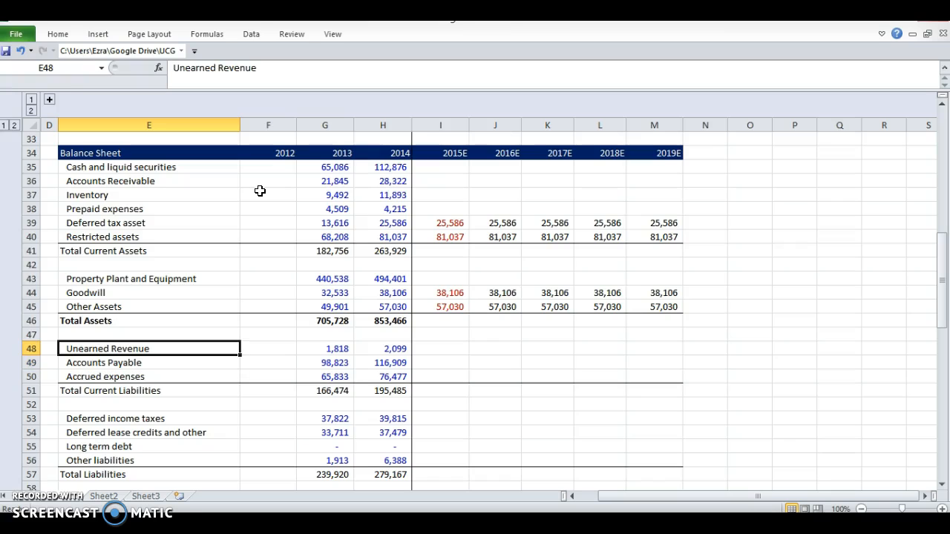
drag(149, 347, 267, 377)
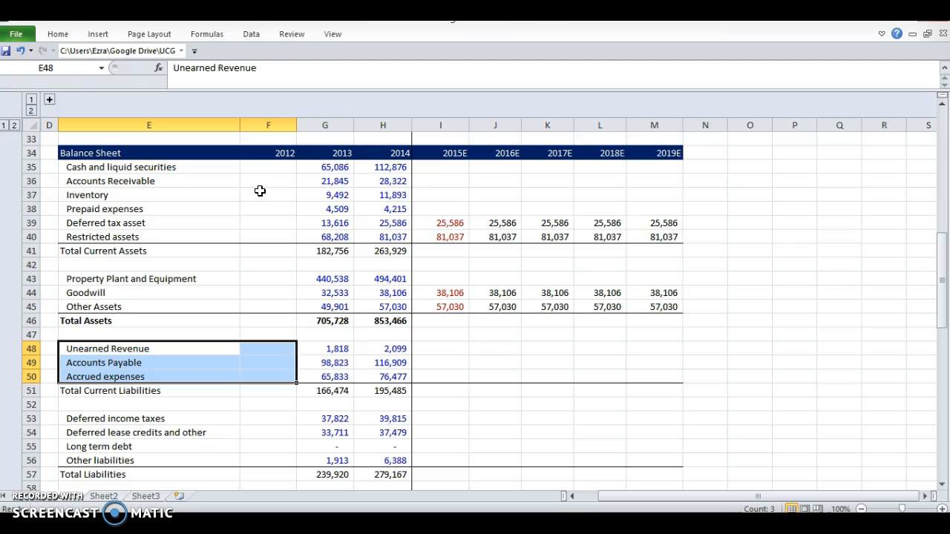
click(267, 348)
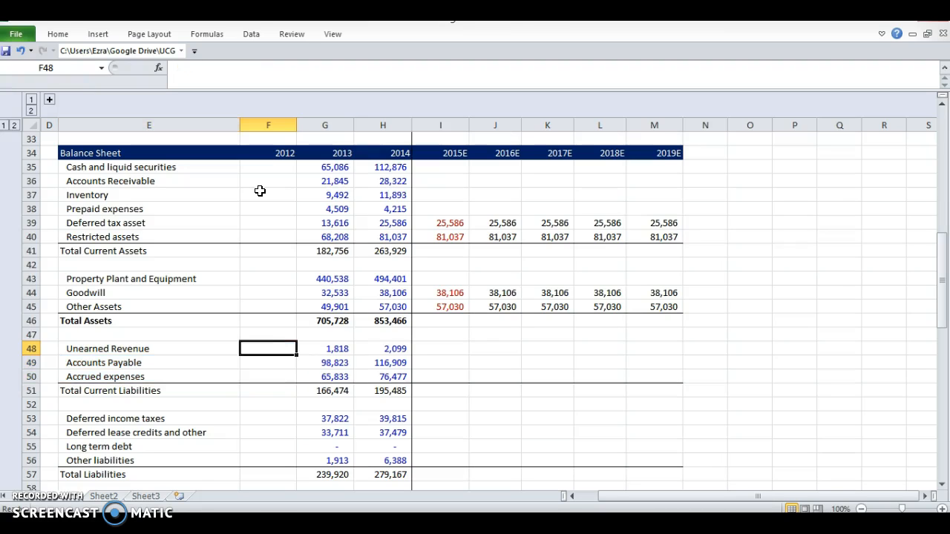
click(267, 418)
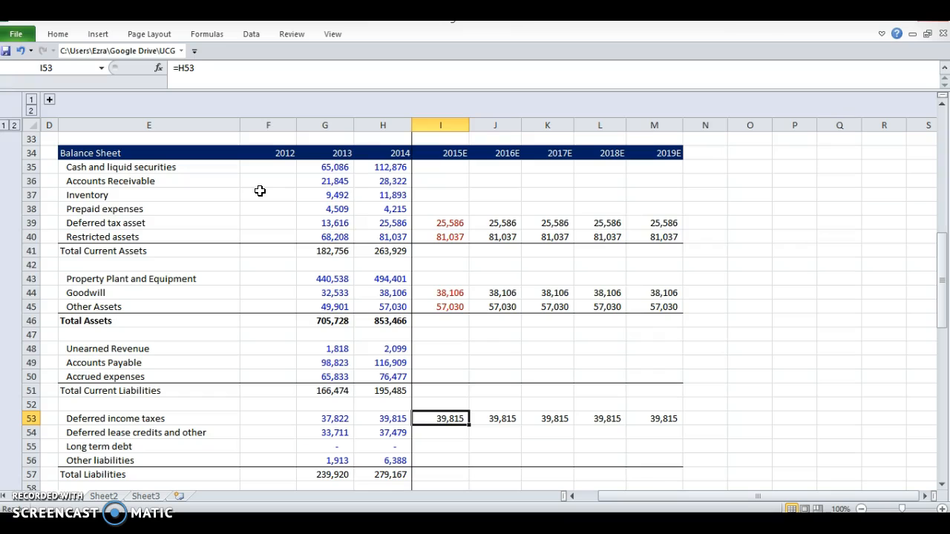
click(243, 77)
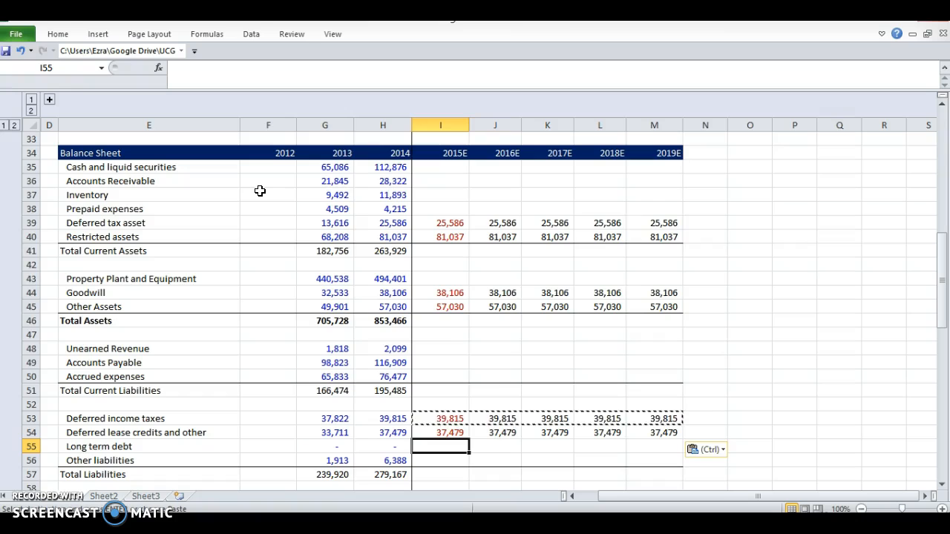
Hold Other liabilities constant through 2019E in red and fill the forecast asset and liability totals
click(439, 460)
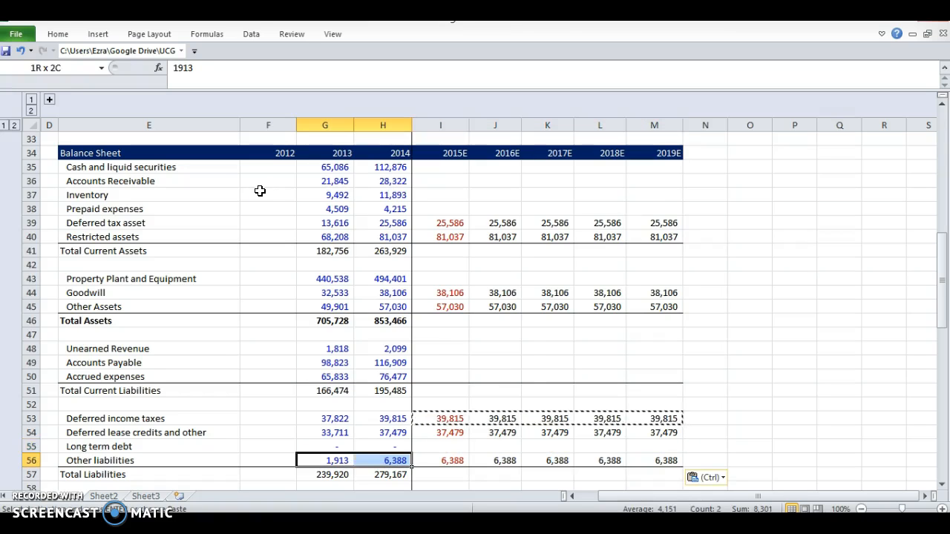
click(439, 460)
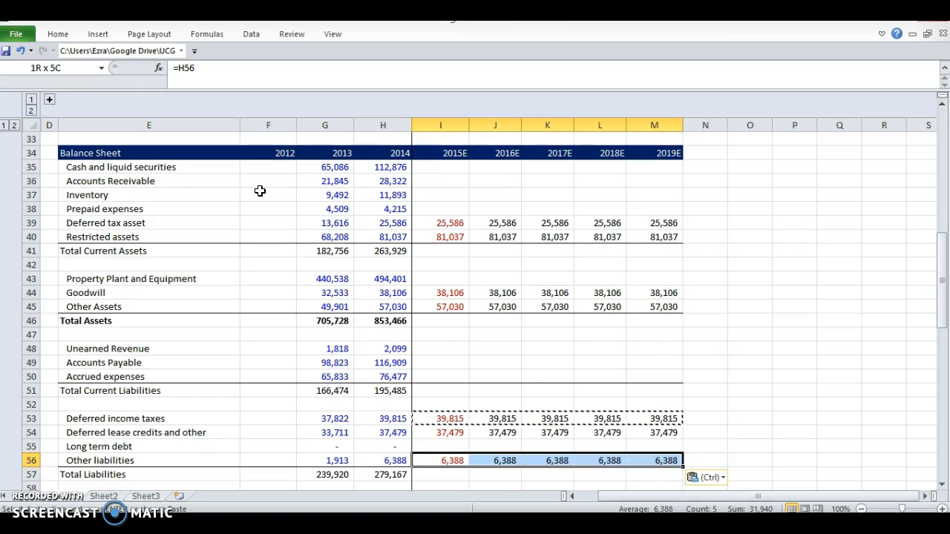
click(440, 446)
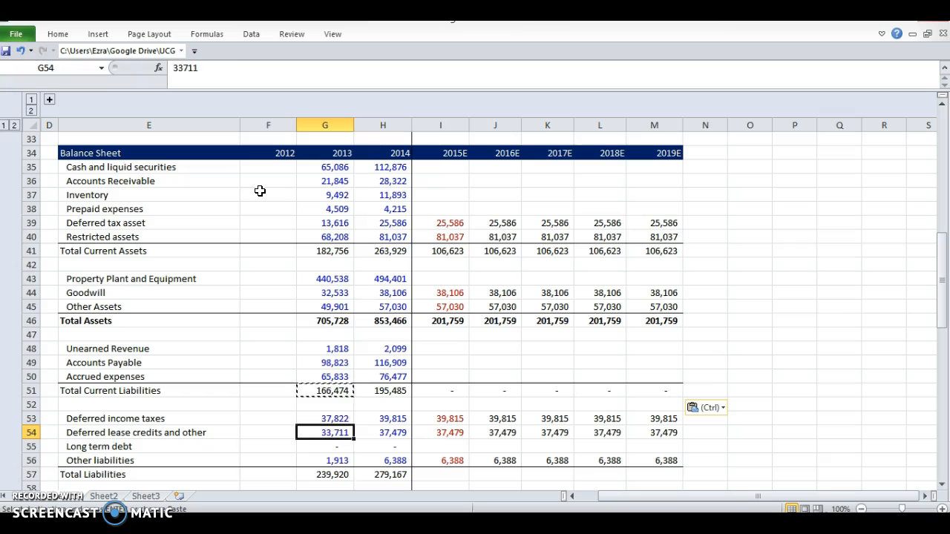
Paste the Total Liabilities formula into I57:M57 (83,682 each year), then review the 2013 equity total formulas
click(382, 475)
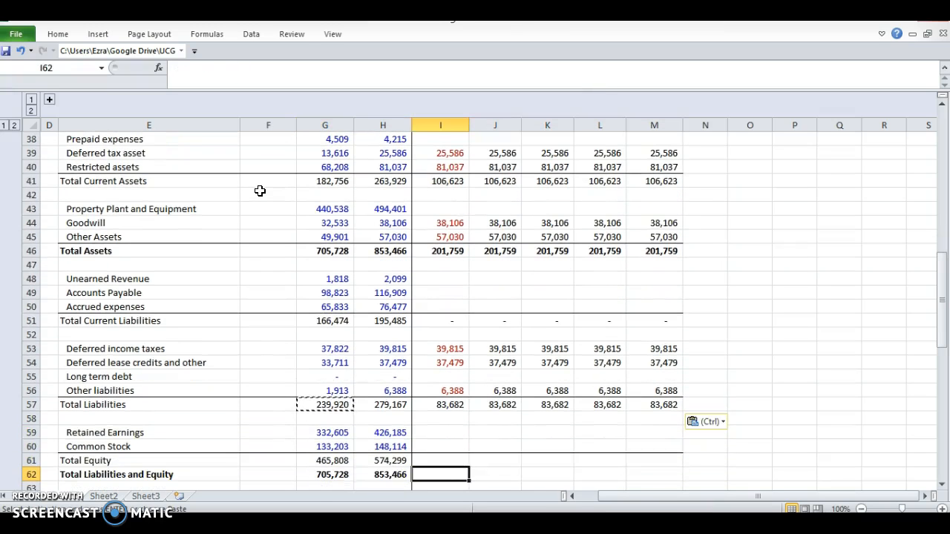
click(323, 460)
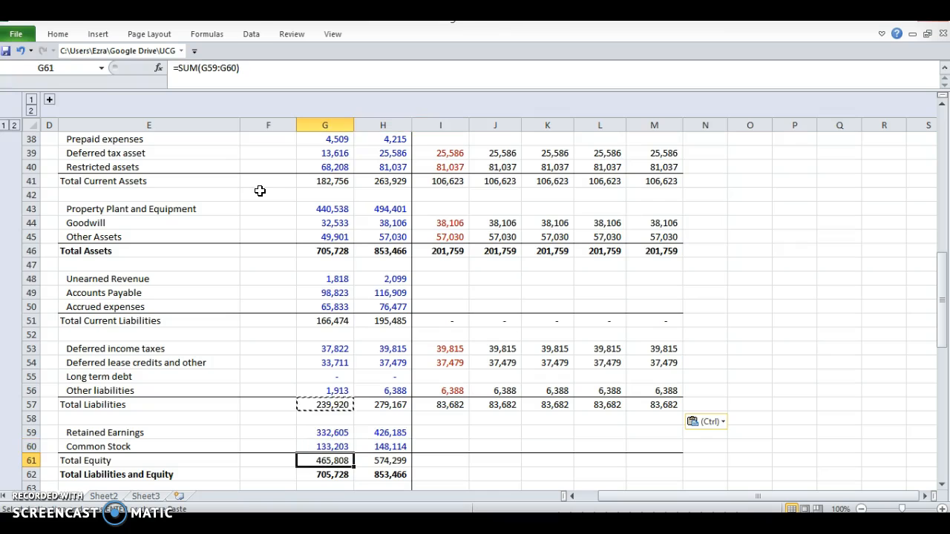
click(324, 475)
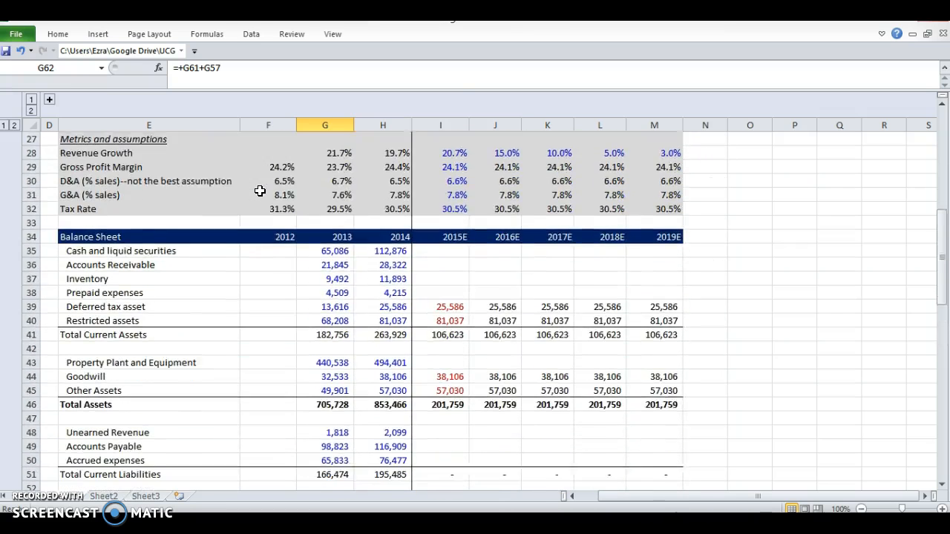
scroll(down, 3)
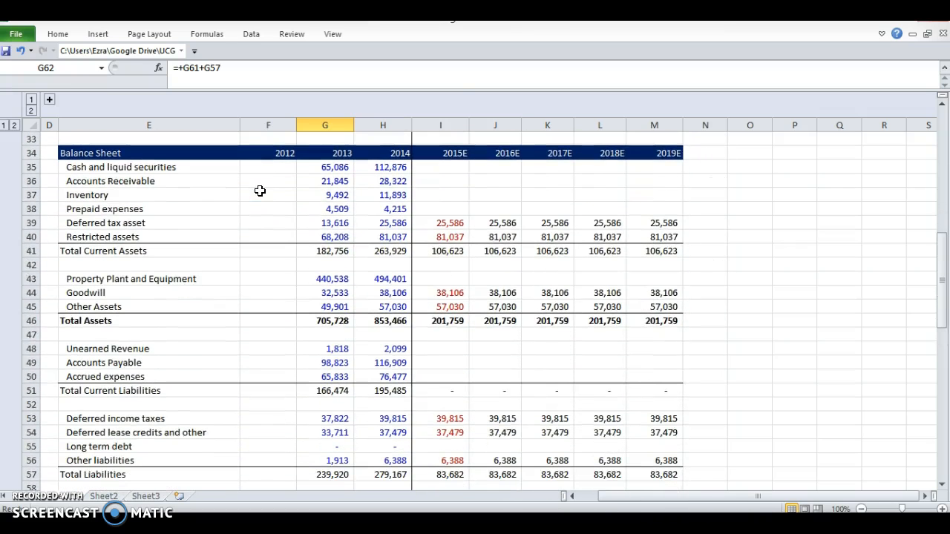